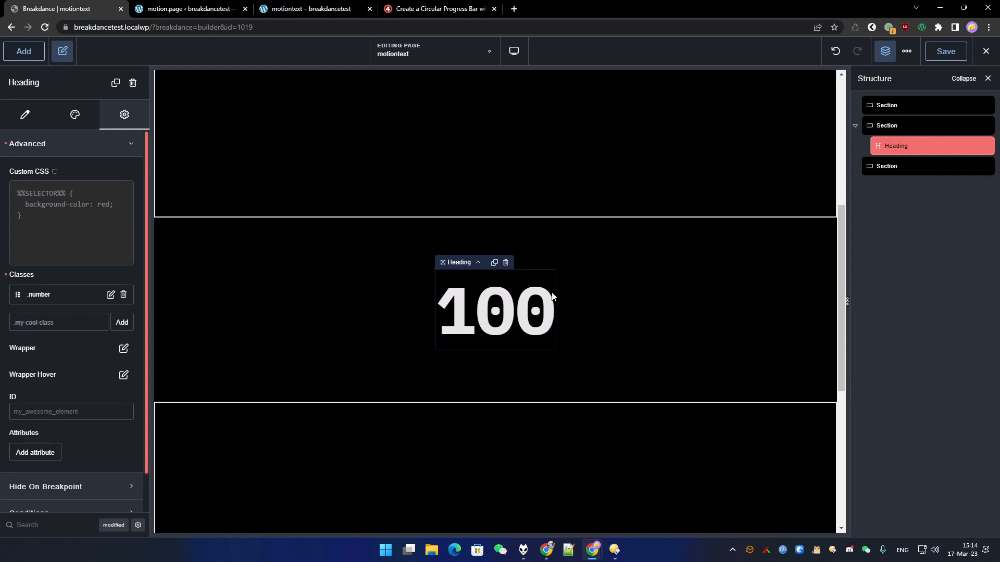
mouse_move(458, 289)
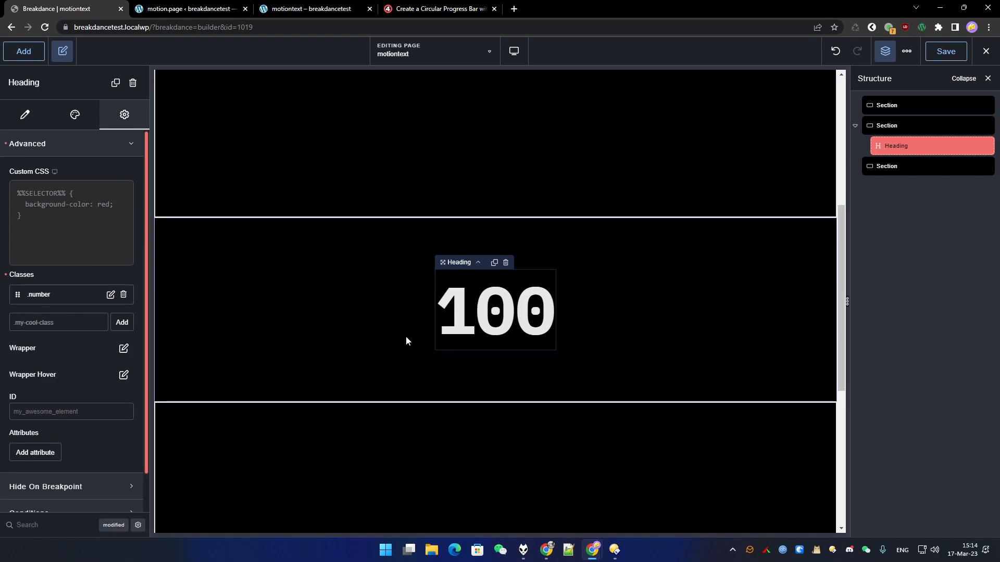
mouse_move(345, 305)
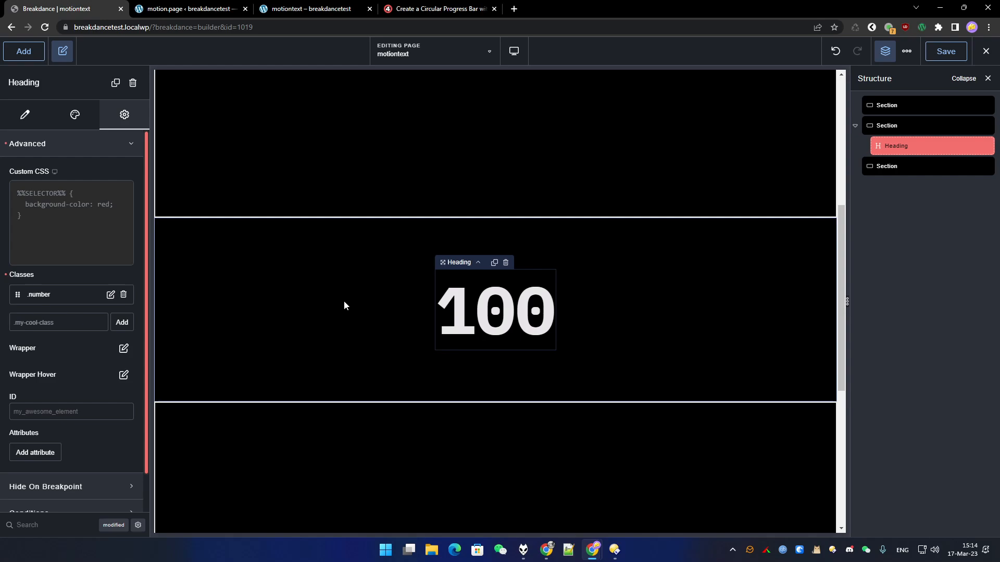
mouse_move(504, 333)
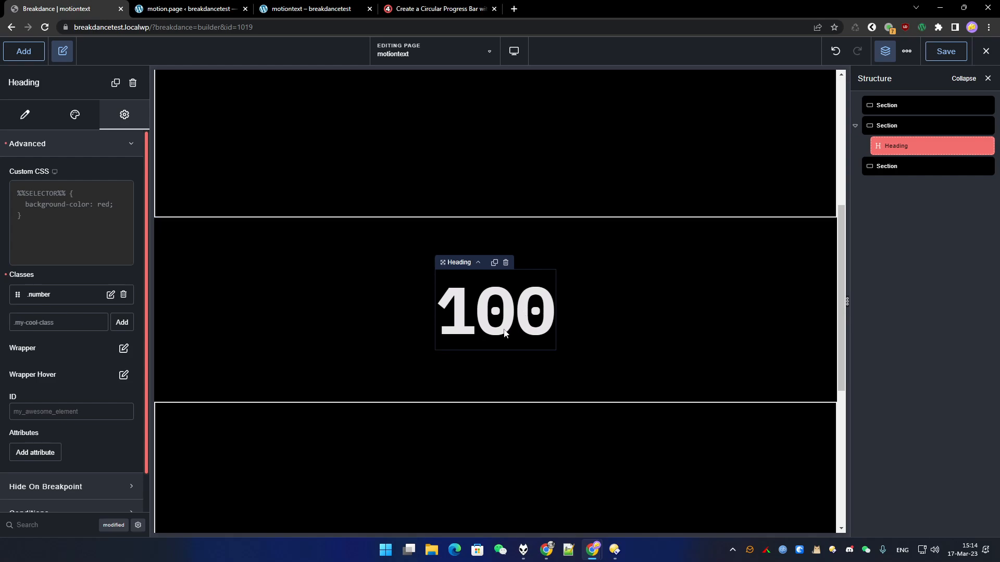
mouse_move(82, 152)
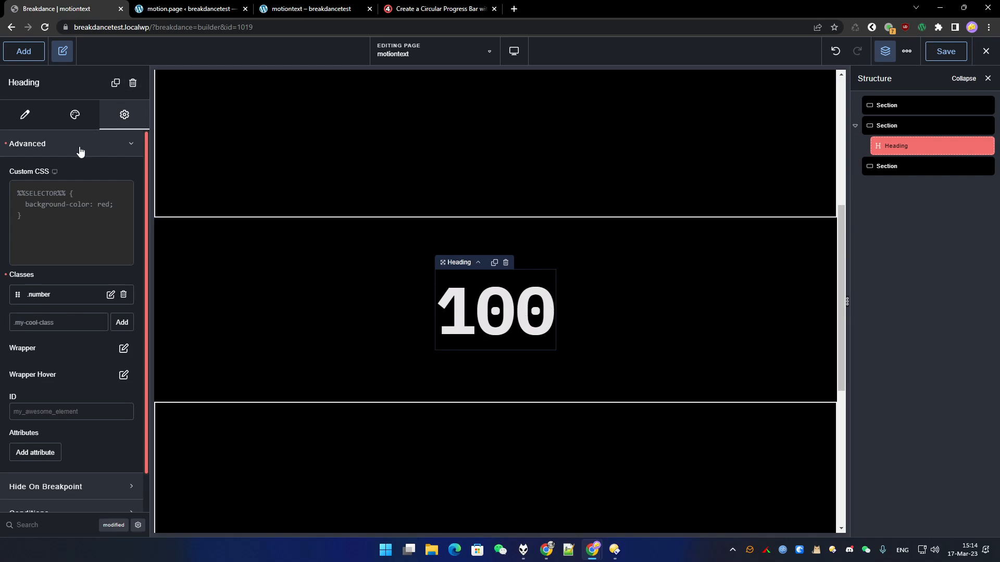
mouse_move(40, 300)
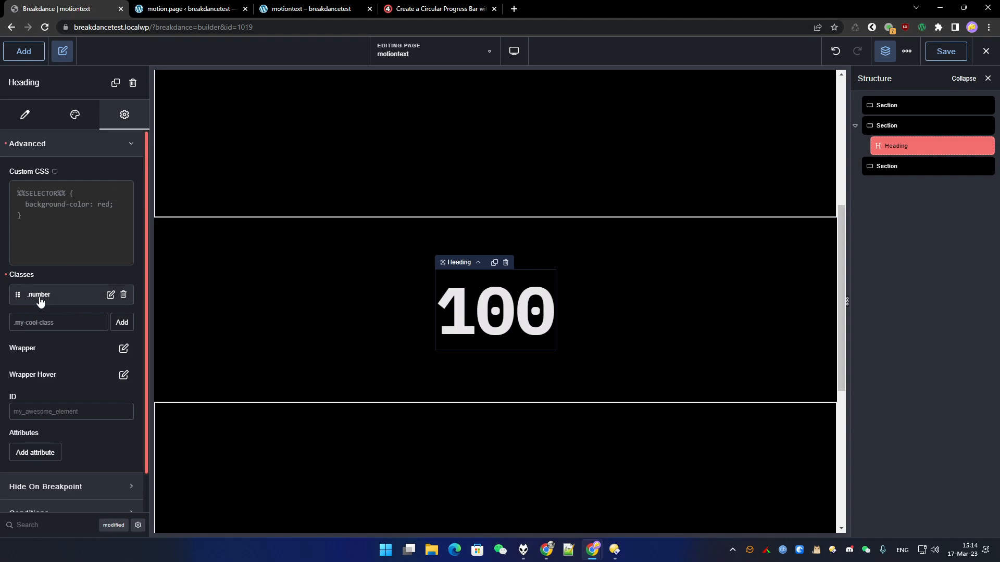
mouse_move(552, 348)
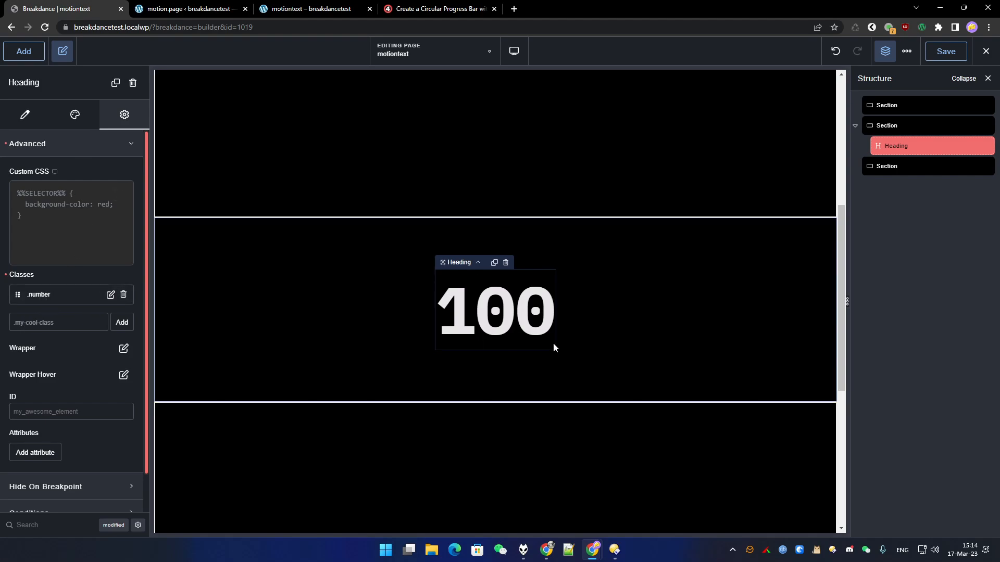
mouse_move(428, 240)
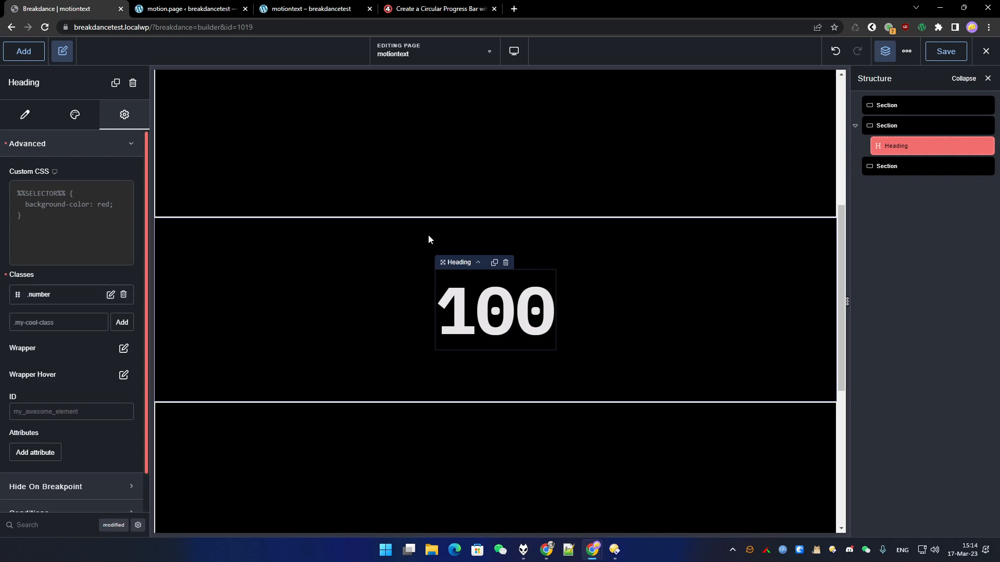
mouse_move(25, 114)
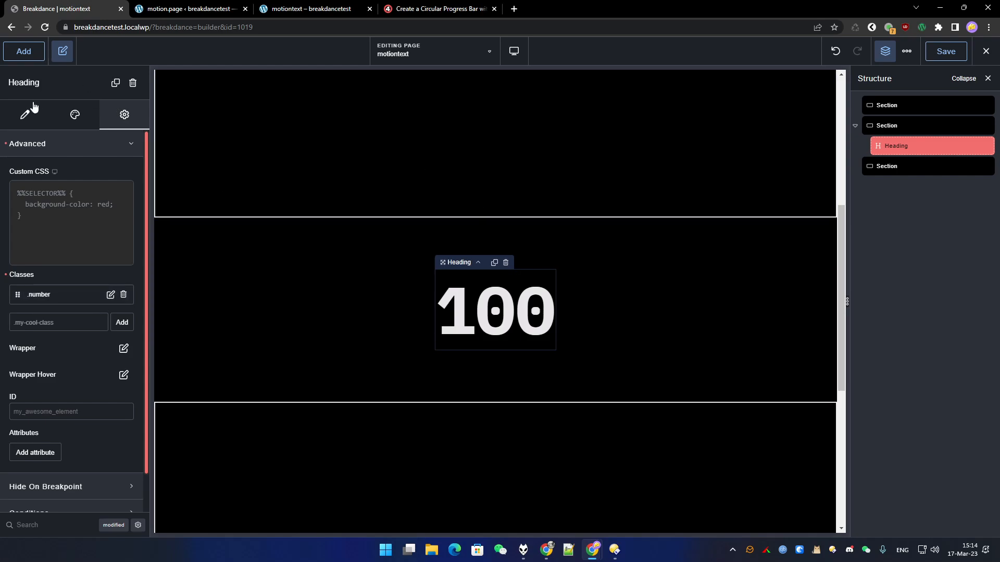
Show the .number heading's Content settings with its Text field reading 100
left_click(25, 114)
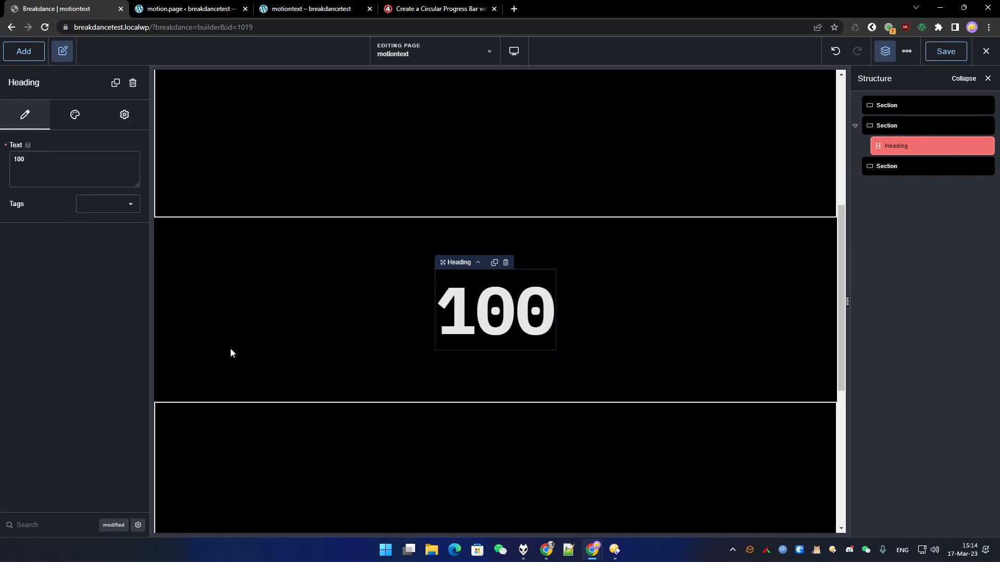
mouse_move(206, 121)
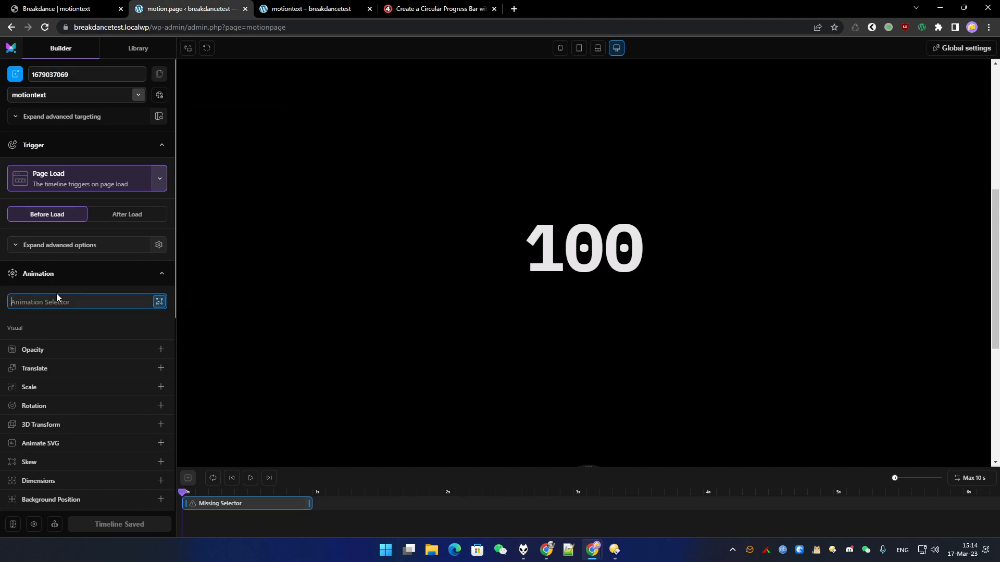
Set the timeline's Animation Selector to .number and confirm it
type(".")
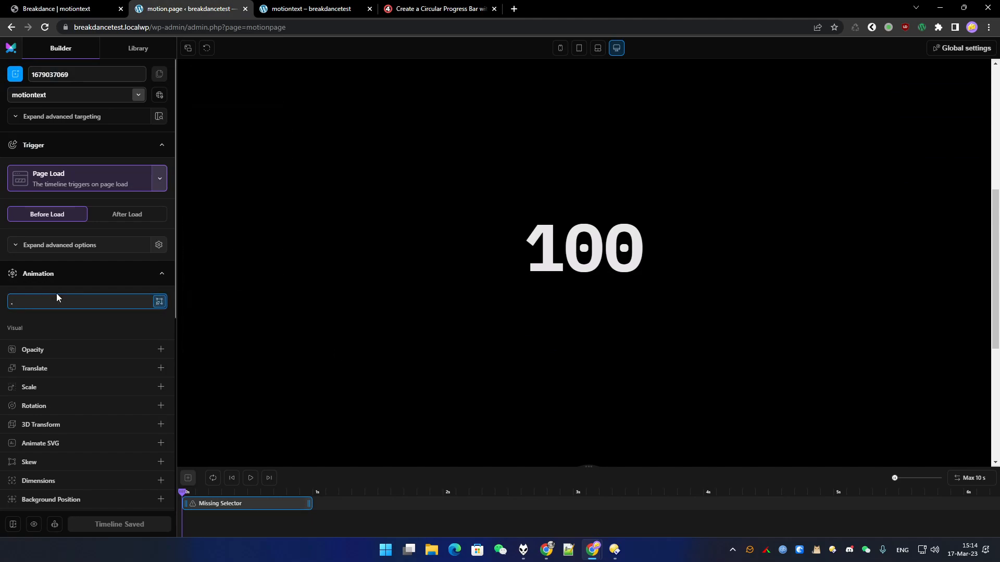
type(".number")
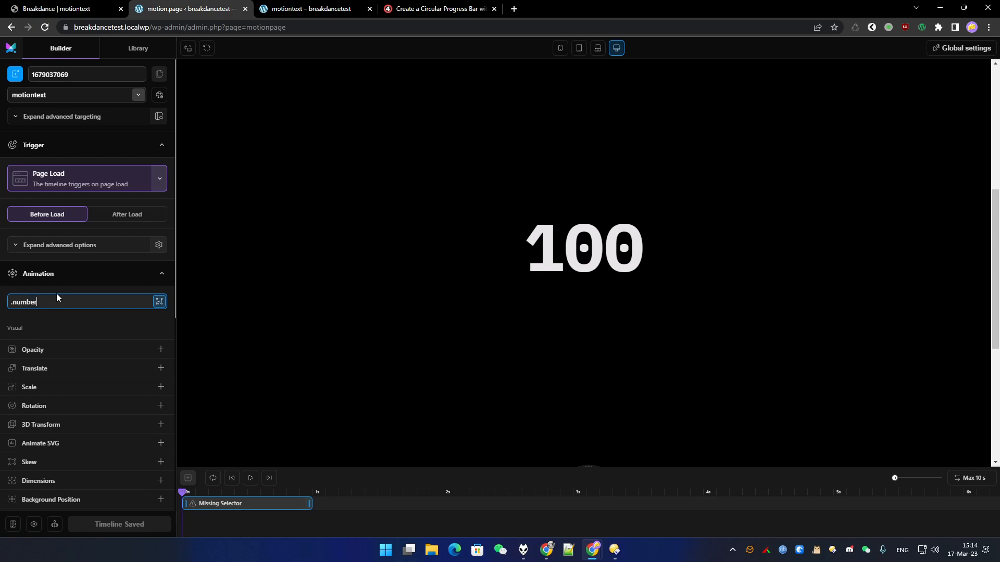
key("Return")
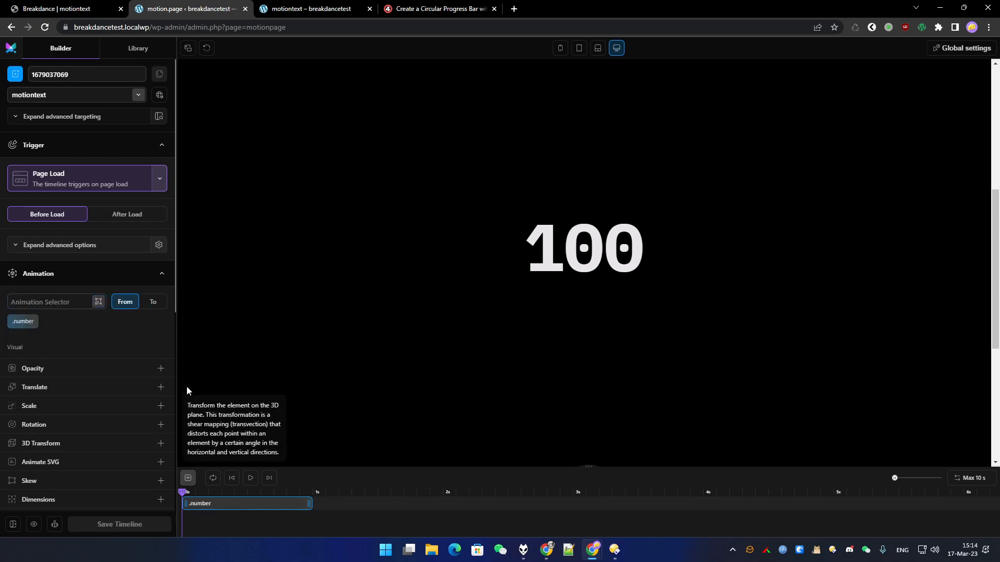
mouse_move(615, 282)
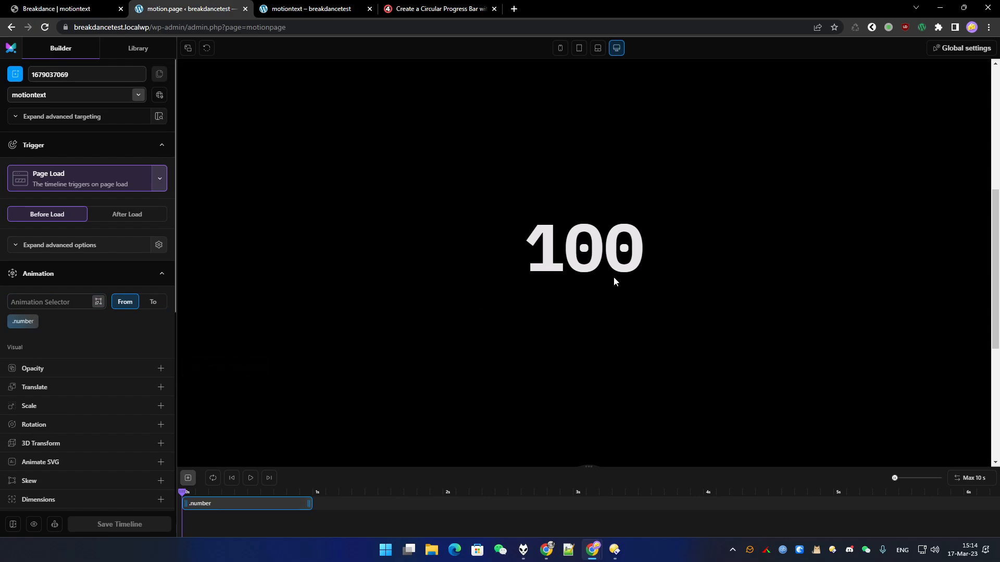
mouse_move(183, 277)
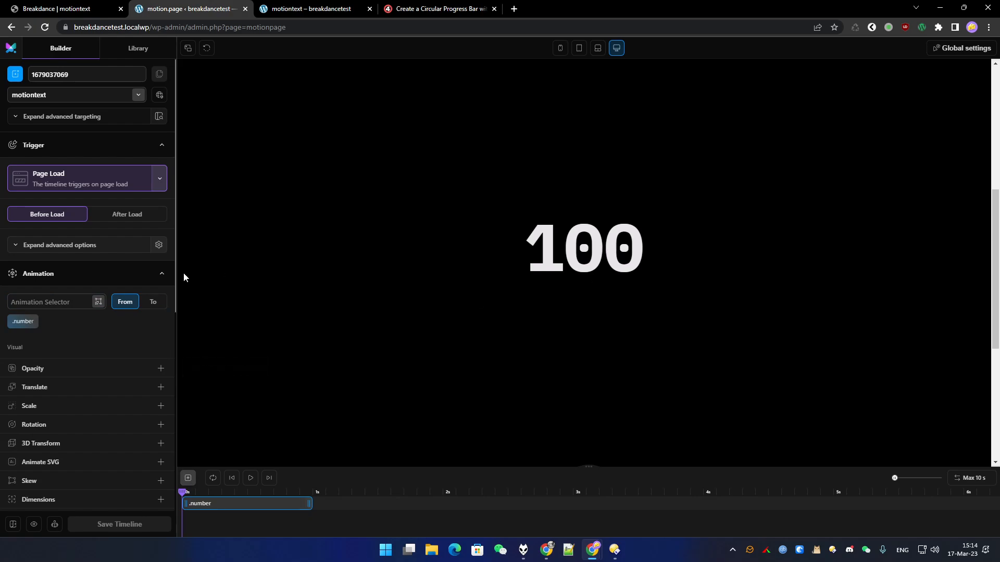
mouse_move(153, 302)
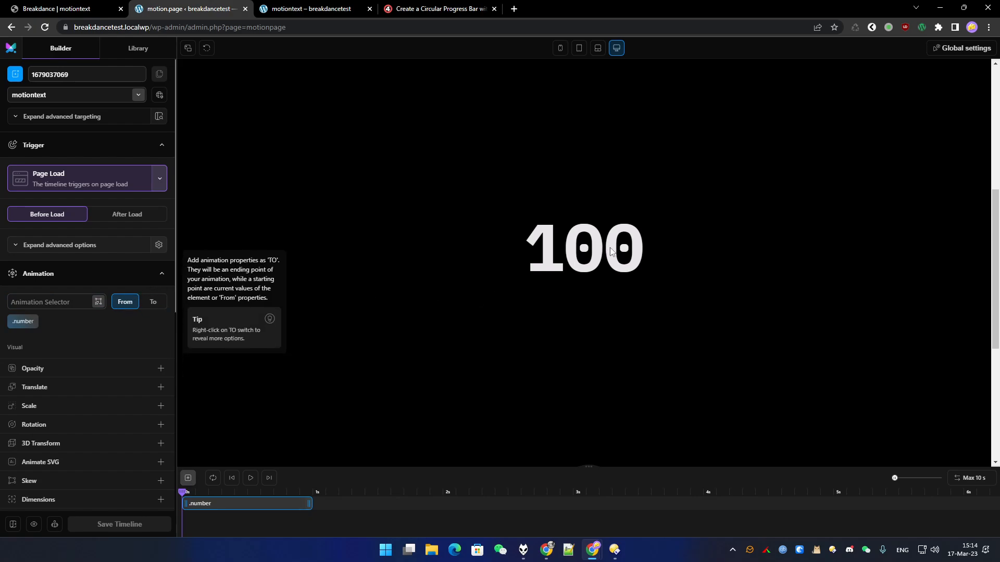
Add a Custom animatable property innerText:0 to the .number timeline
scroll("down", 3)
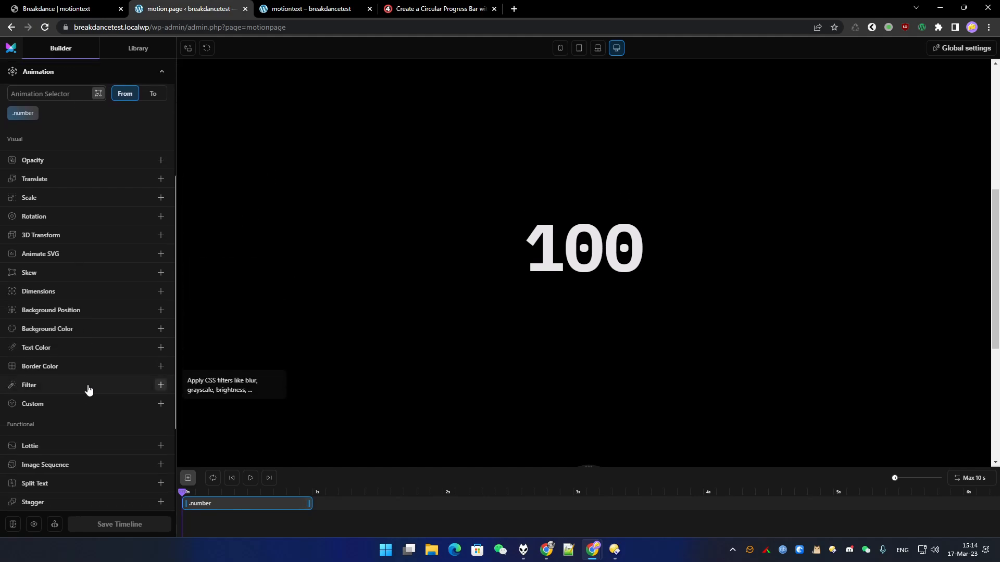
mouse_move(46, 408)
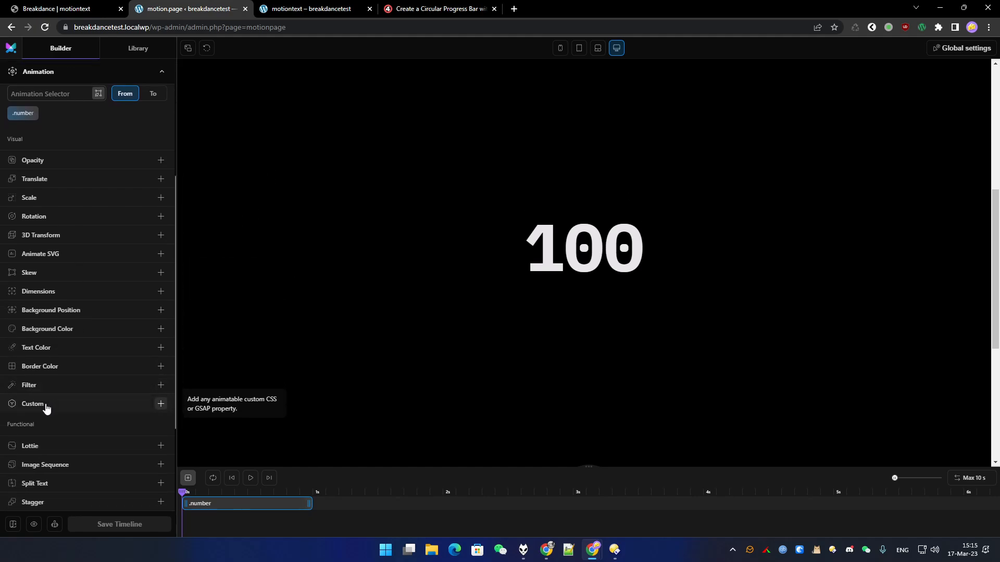
left_click(161, 404)
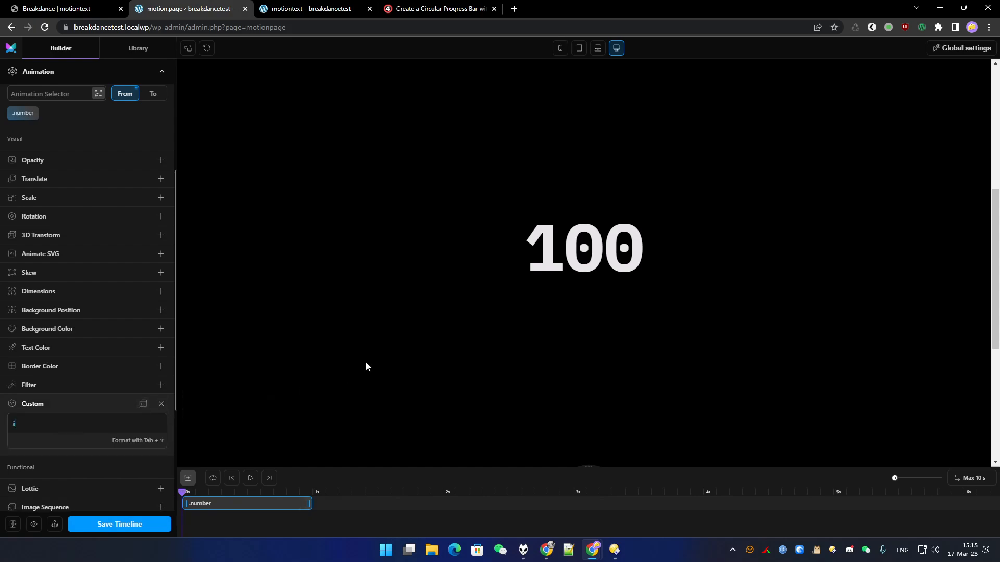
type("innerRT")
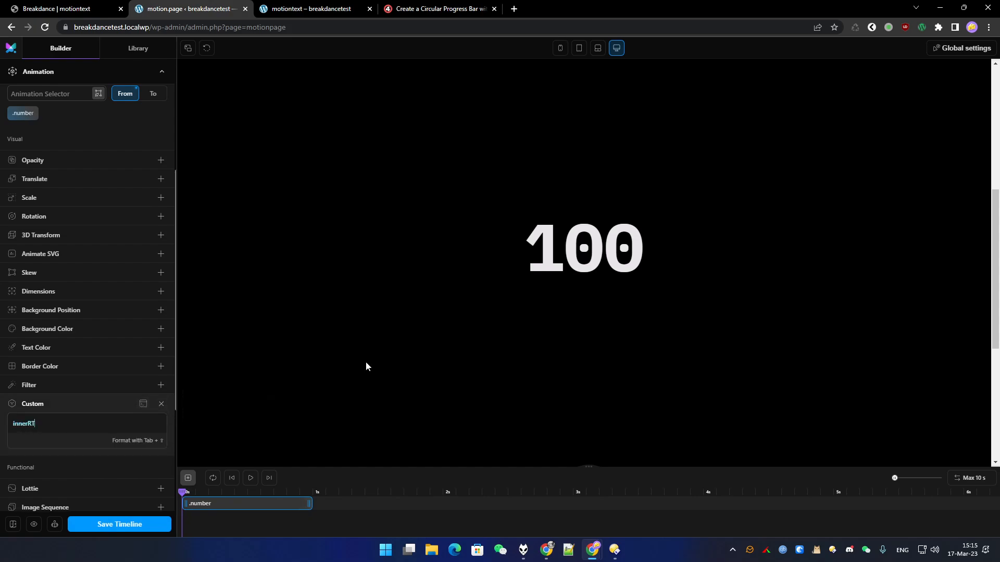
type("innerText:")
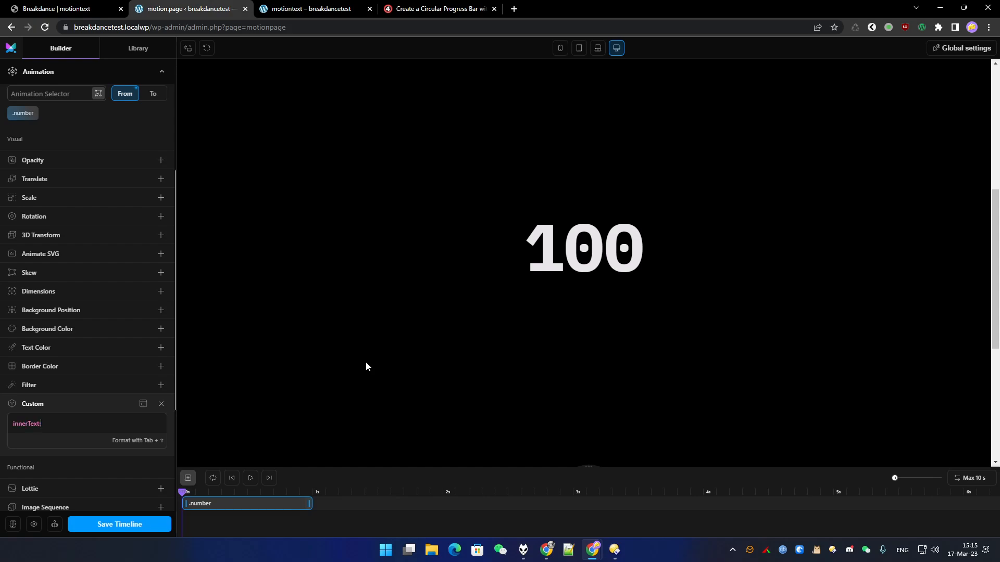
type("0")
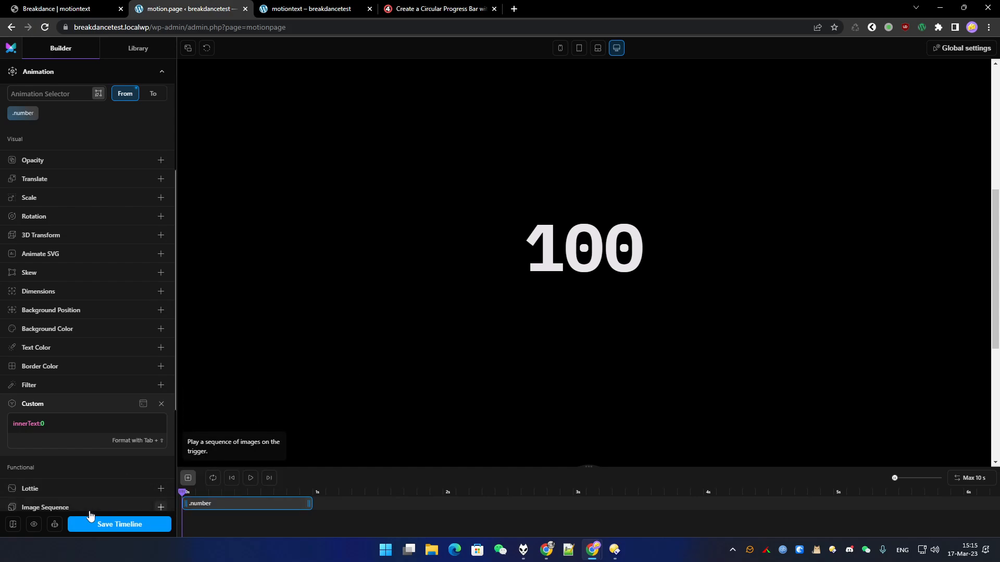
Save the timeline and play the preview of the innerText animation
left_click(118, 524)
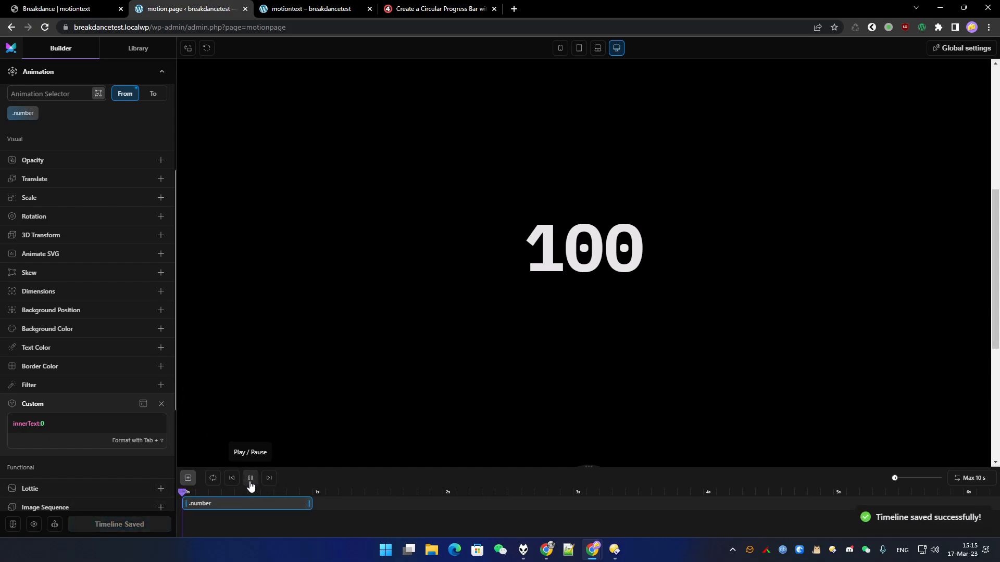
left_click(250, 478)
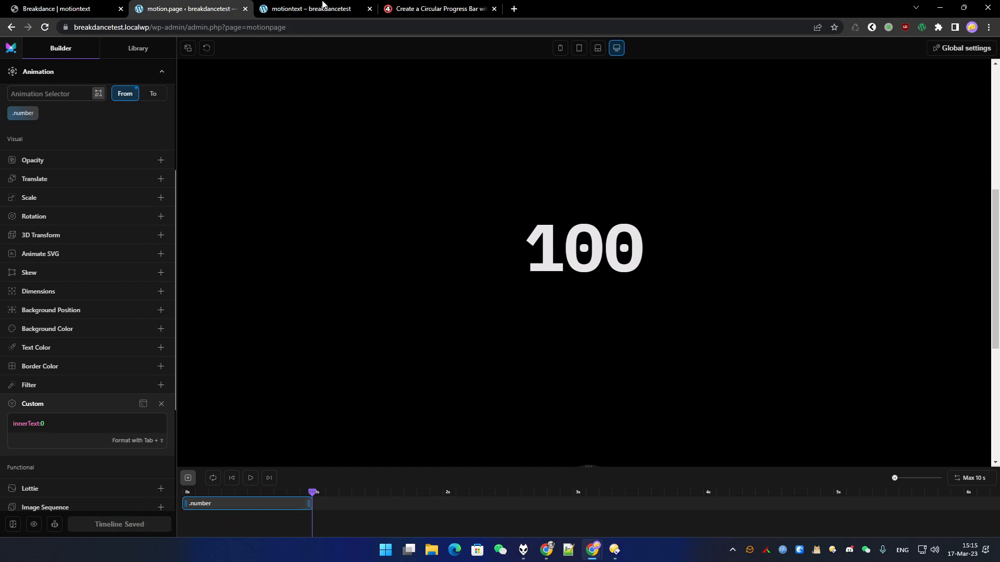
Edit the custom property to innerText:1000 and save the counting timeline
left_click(313, 8)
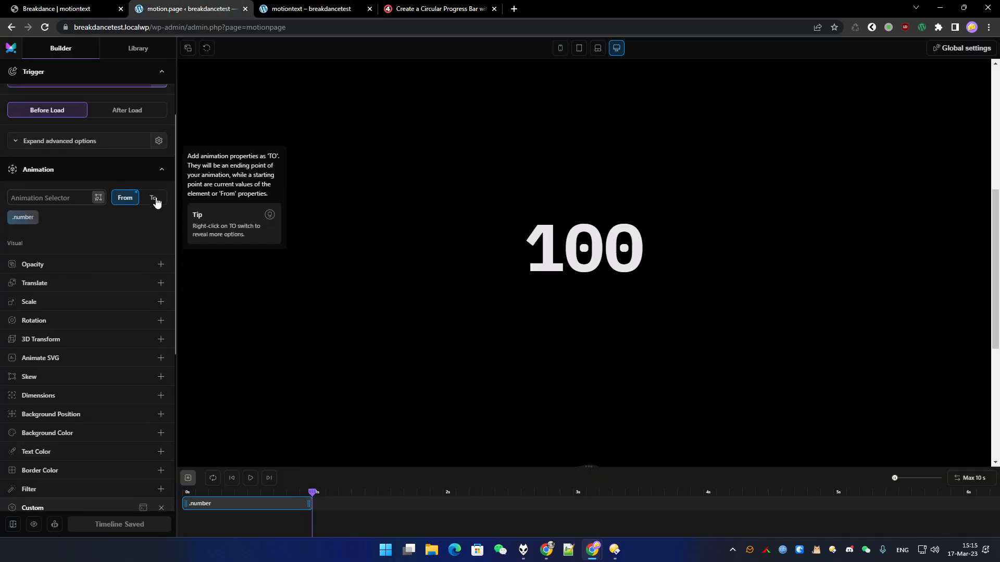
scroll("down", 3)
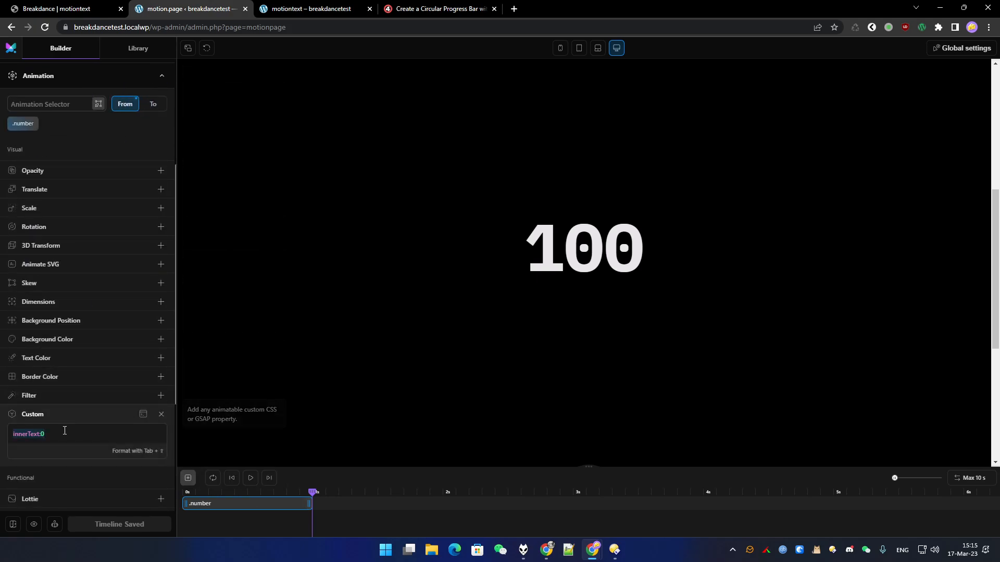
left_click(160, 414)
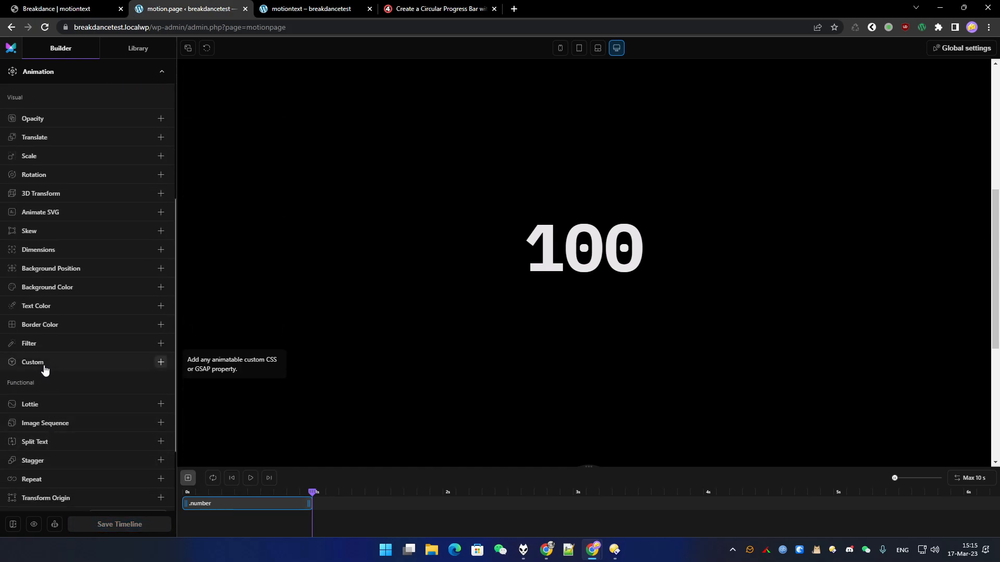
left_click(161, 362)
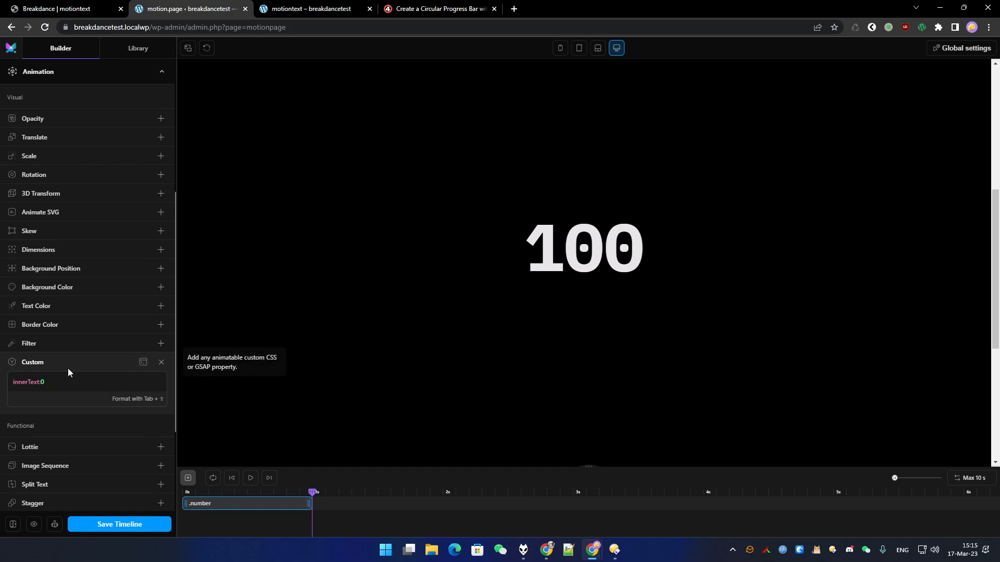
left_click(118, 523)
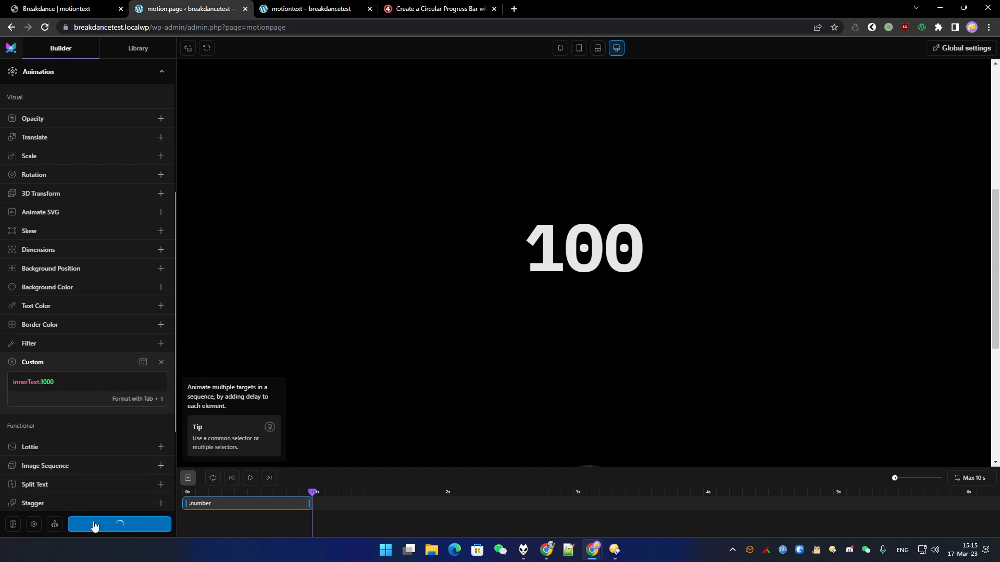
Play the count-up preview to 1000, restart it and jump back to the start
left_click(119, 523)
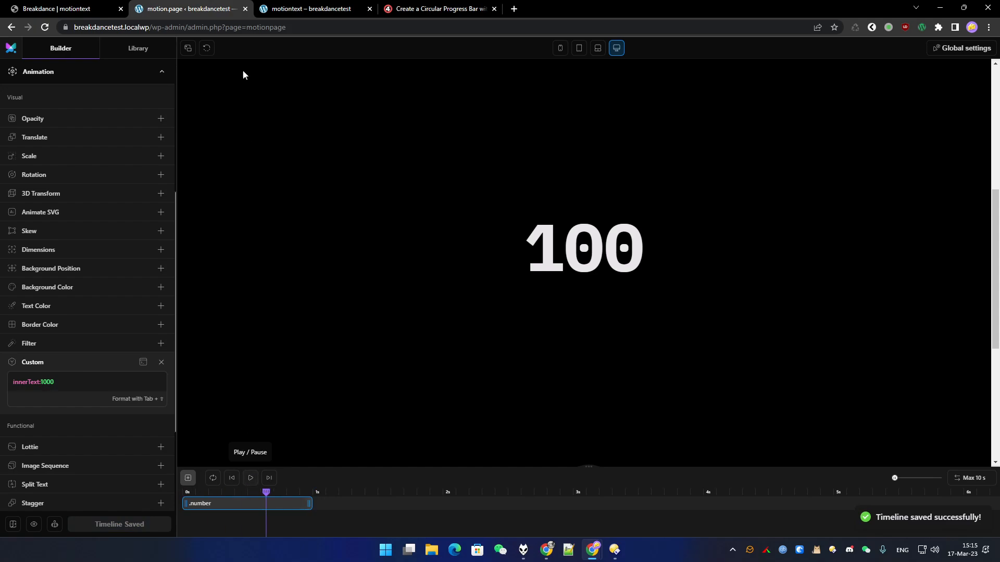
left_click(250, 478)
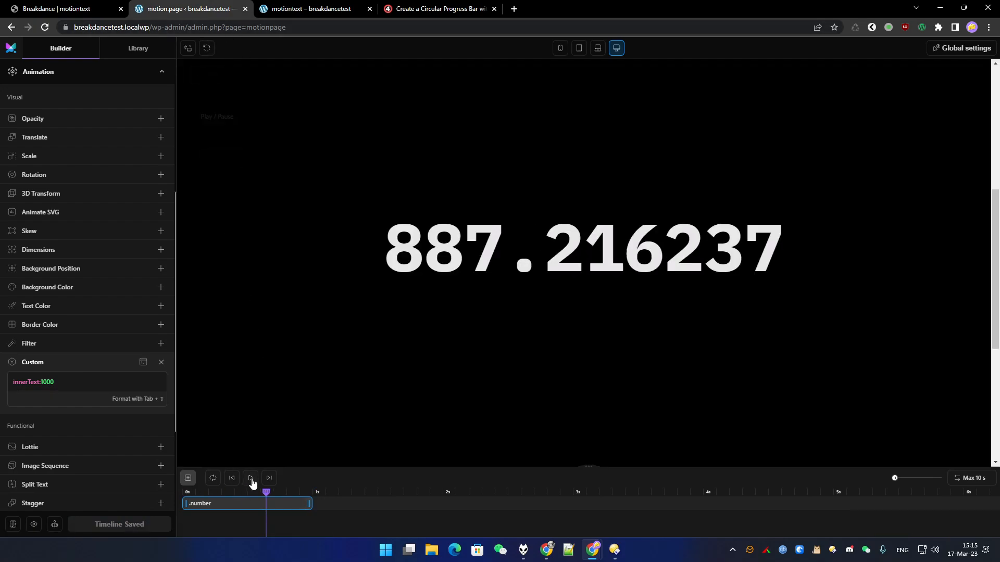
left_click(250, 478)
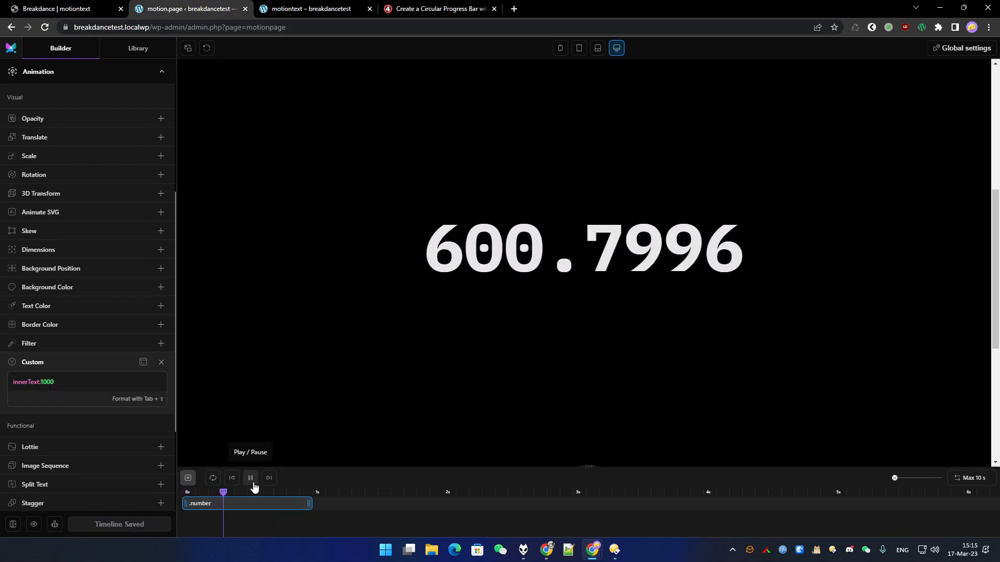
left_click(249, 478)
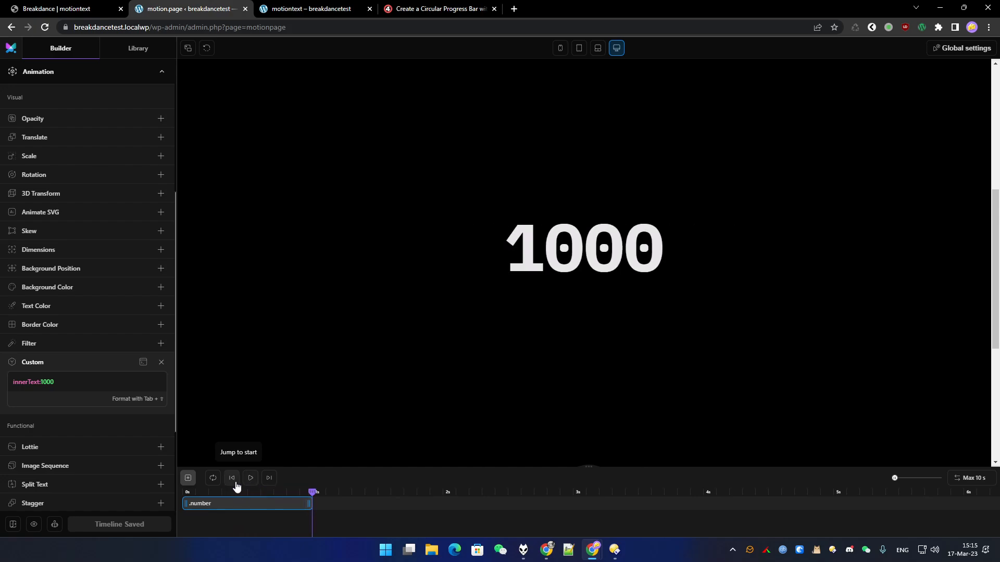
mouse_move(249, 478)
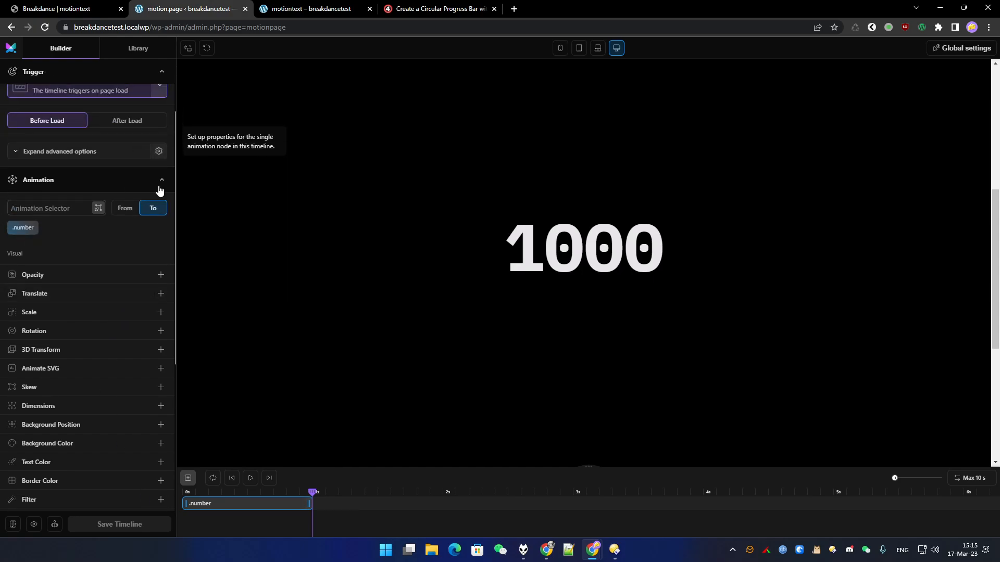
On the From side add a Custom property innerText:0, save and preview the count from 0
left_click(152, 208)
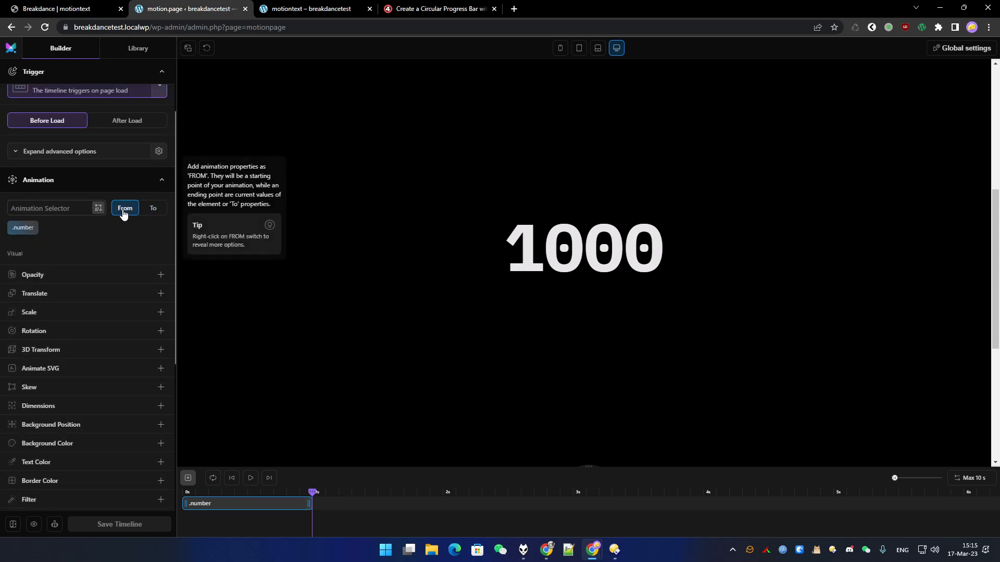
scroll("down", 3)
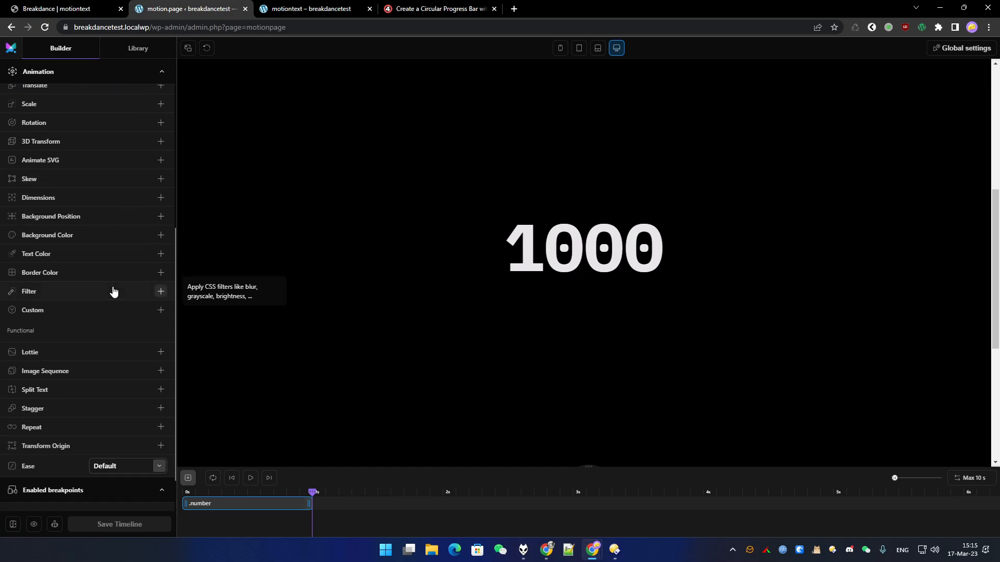
left_click(161, 310)
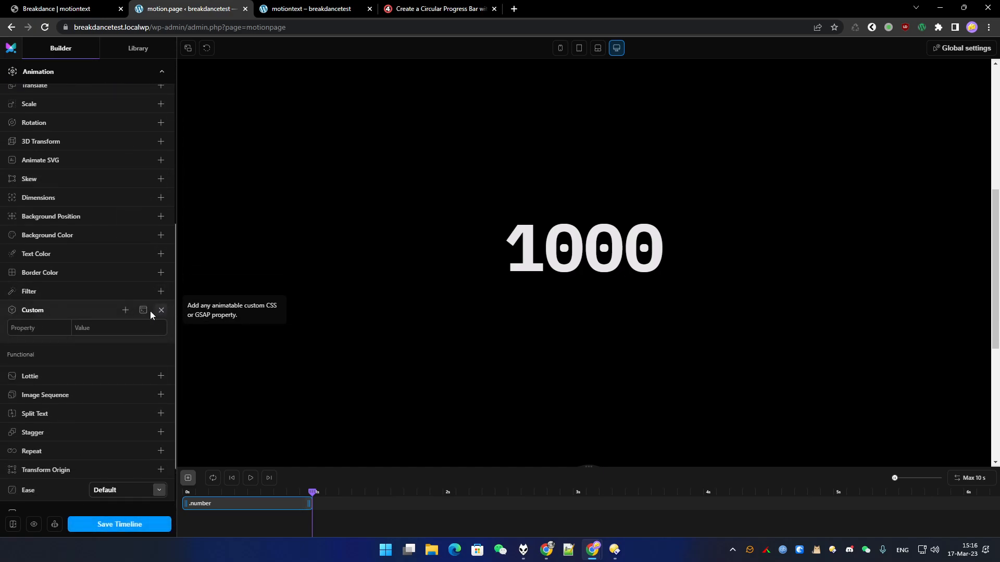
type("innerText:0")
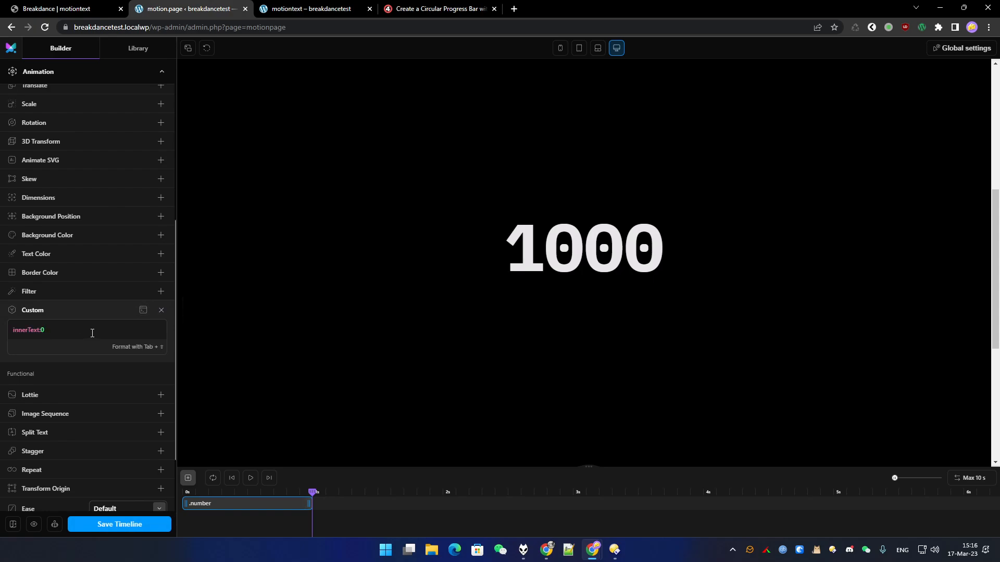
left_click(119, 524)
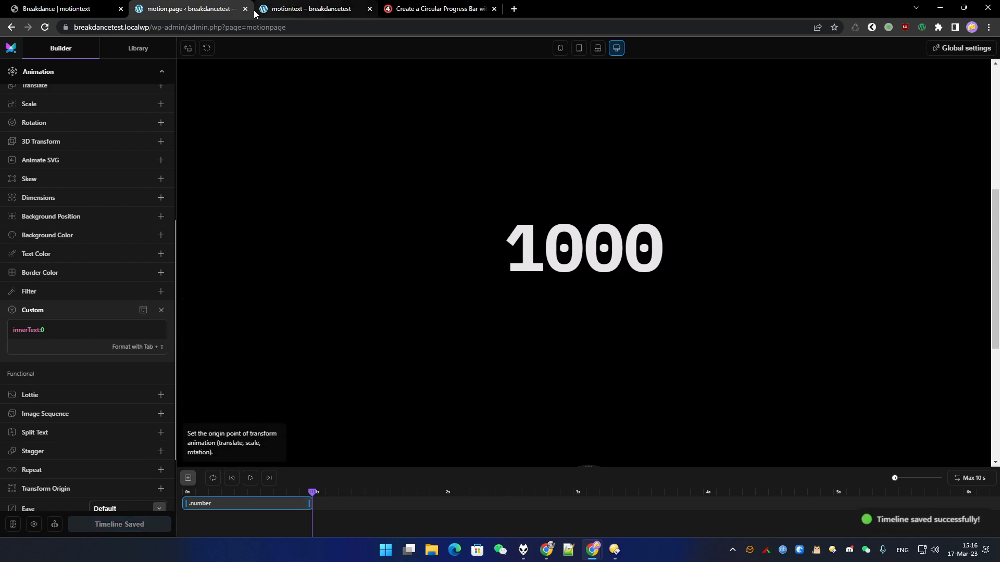
left_click(231, 481)
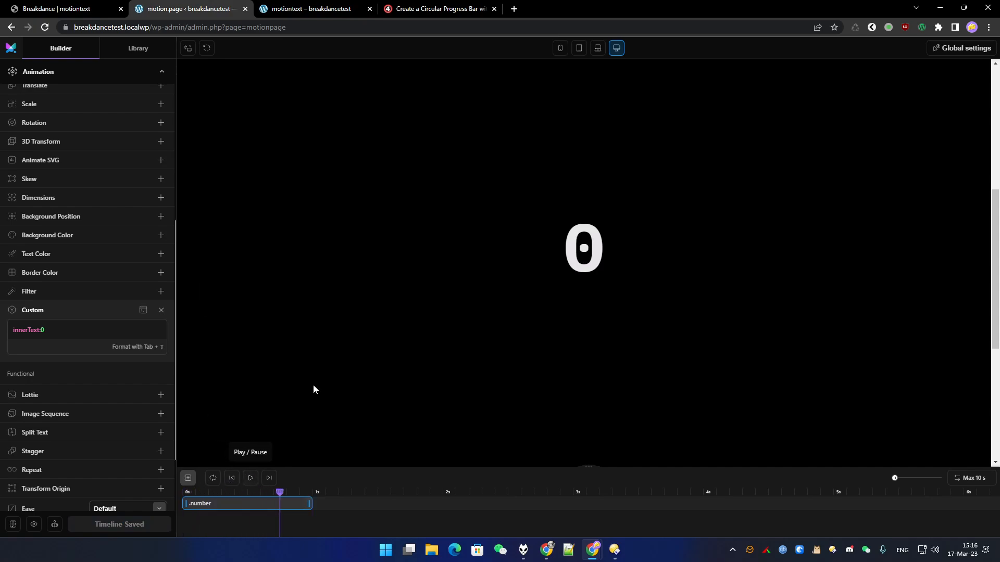
mouse_move(6, 337)
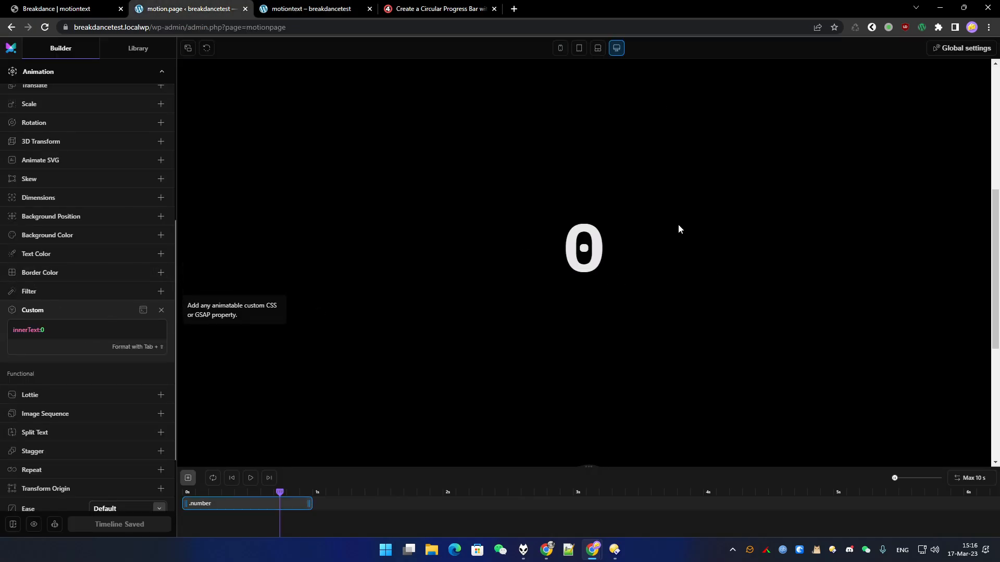
mouse_move(648, 225)
type("sna")
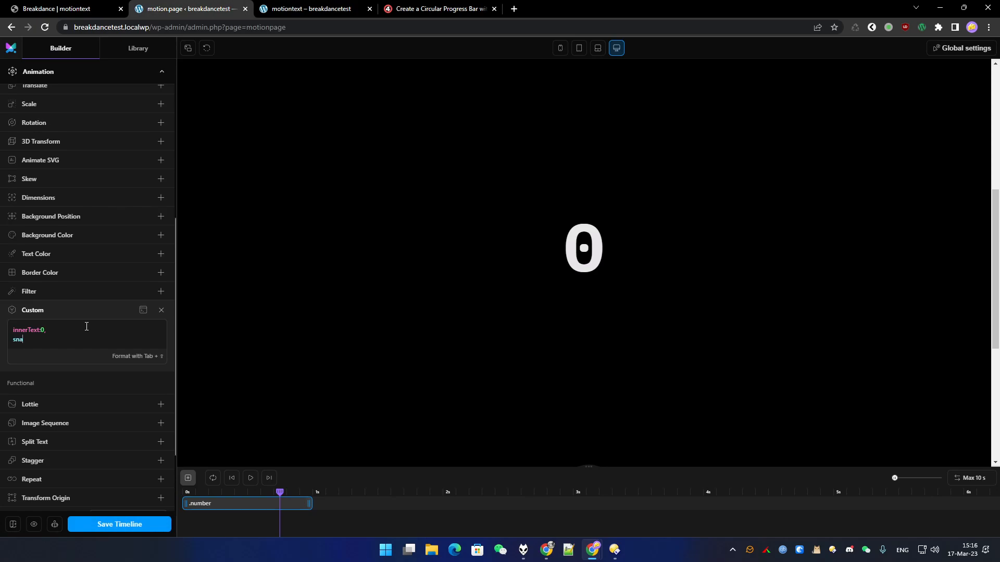
Add snap:{ innerText:1 } after innerText:0 so the counter shows whole numbers, and save
type("p:{ i")
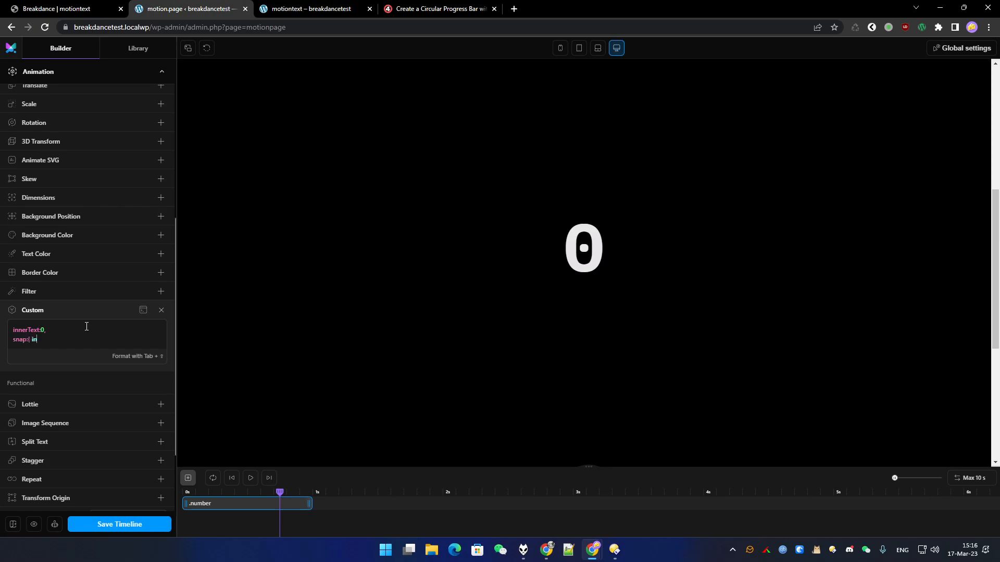
type("nerText:")
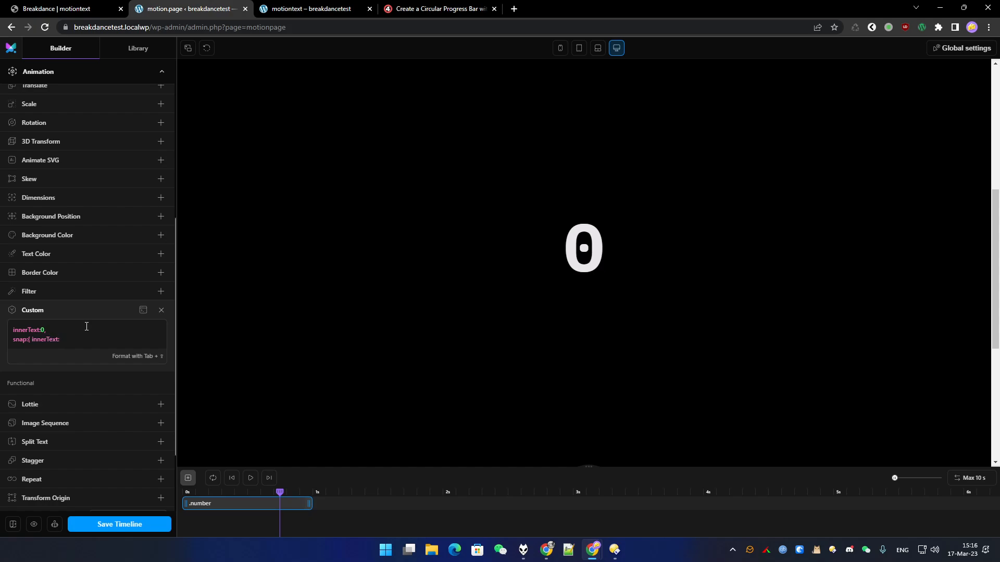
type("1")
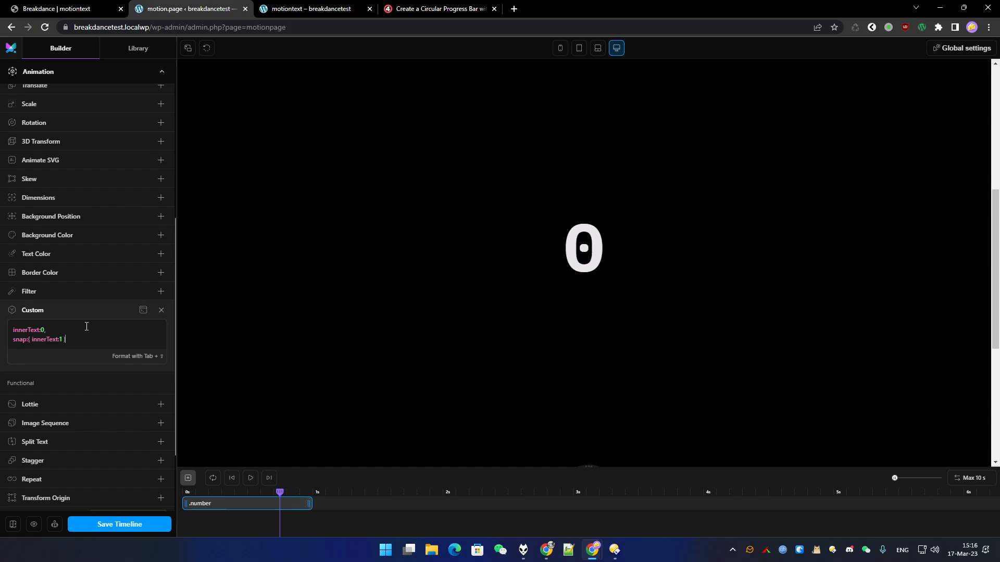
left_click(119, 524)
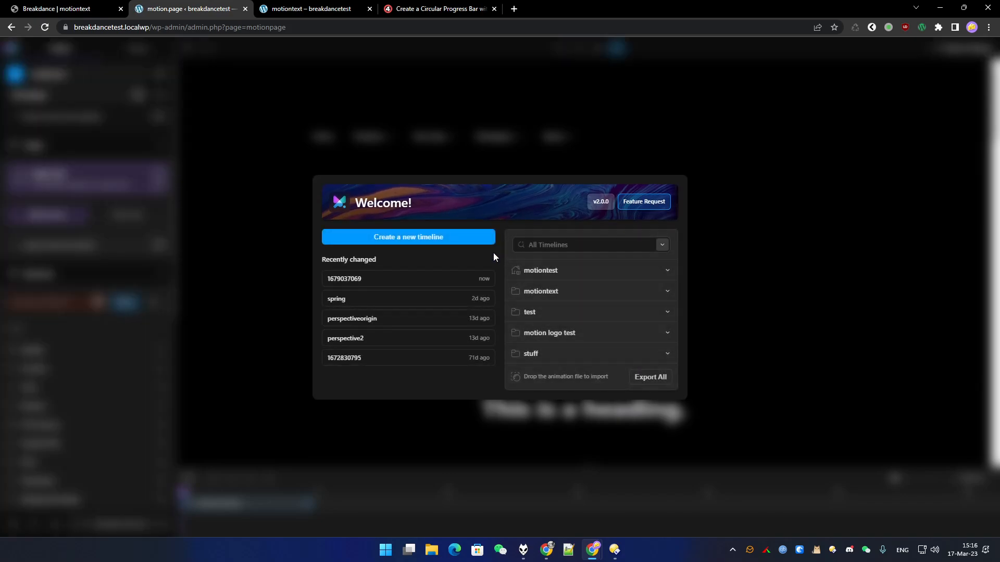
left_click(345, 279)
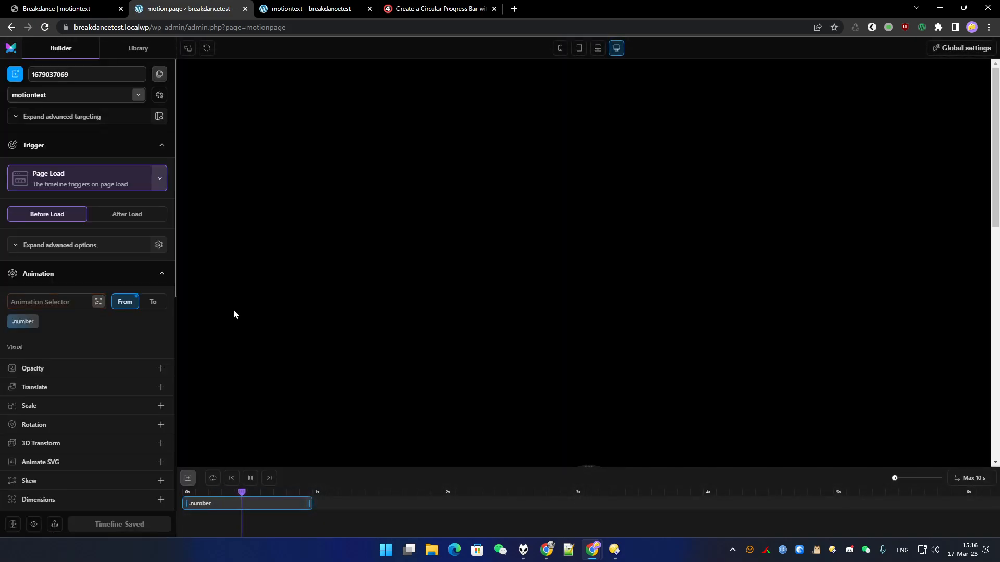
left_click(250, 478)
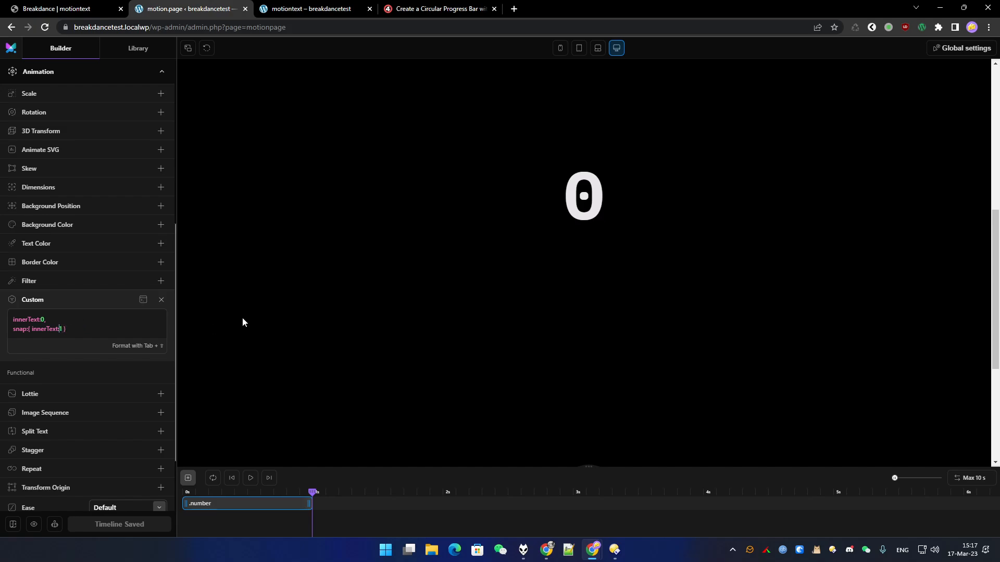
type("0")
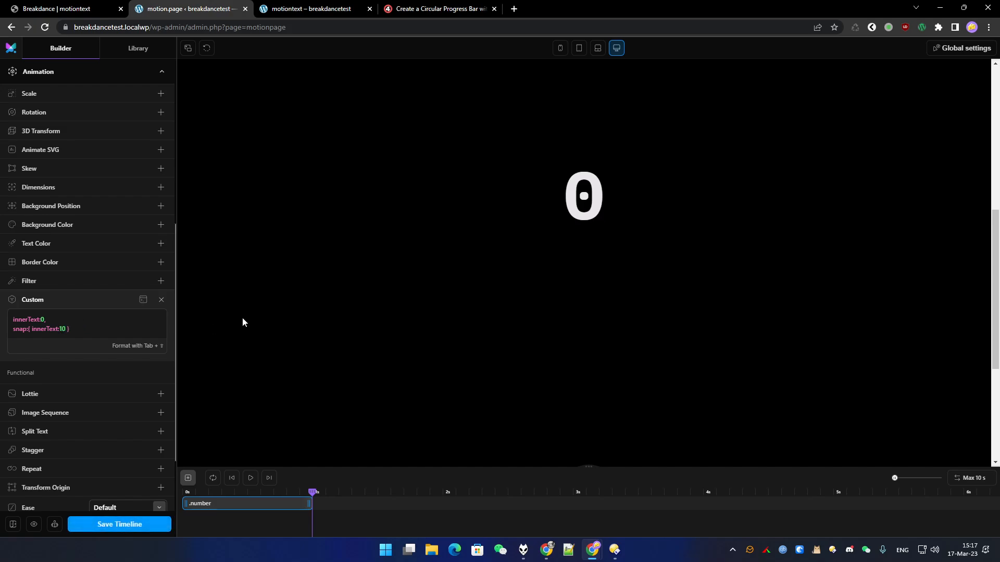
left_click(119, 523)
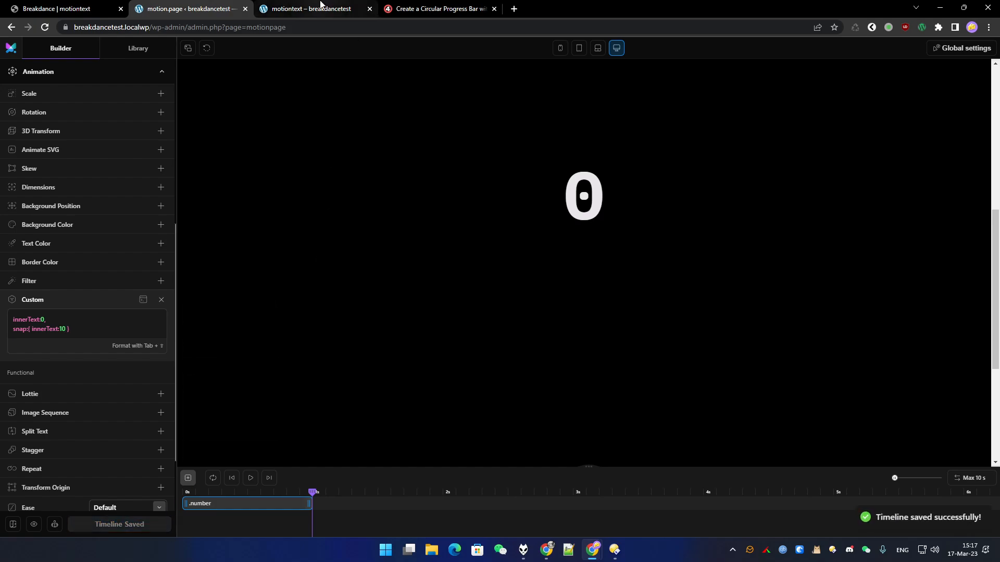
Try snap 2, settle on snap innerText:1 with a roughly two-second duration, and save
left_click(313, 8)
type("2")
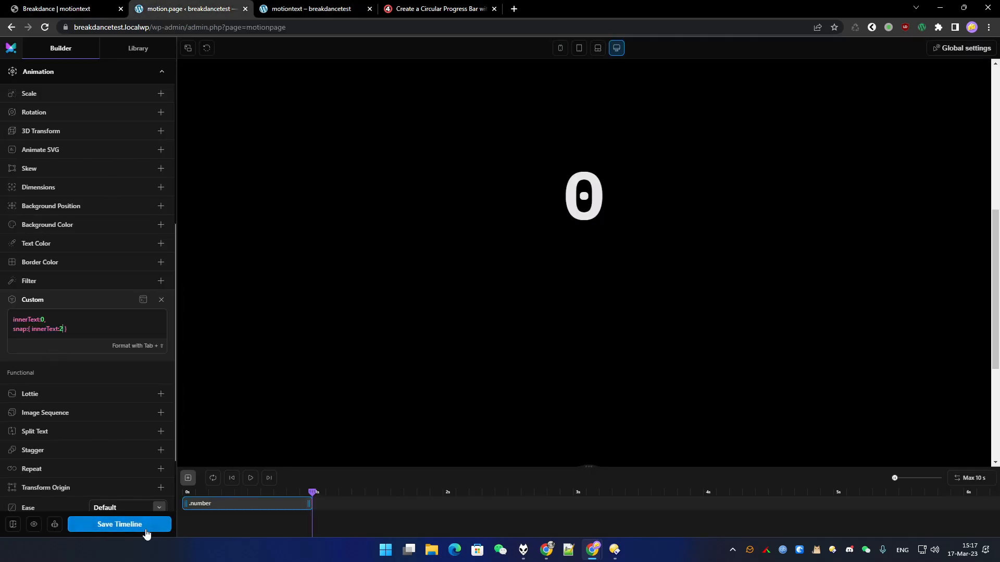
left_click(119, 524)
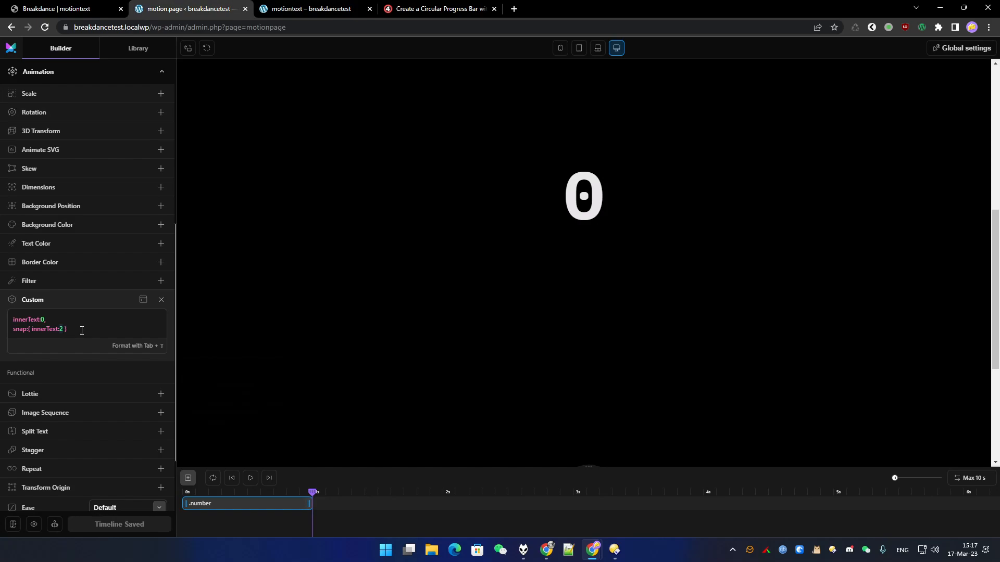
type("1")
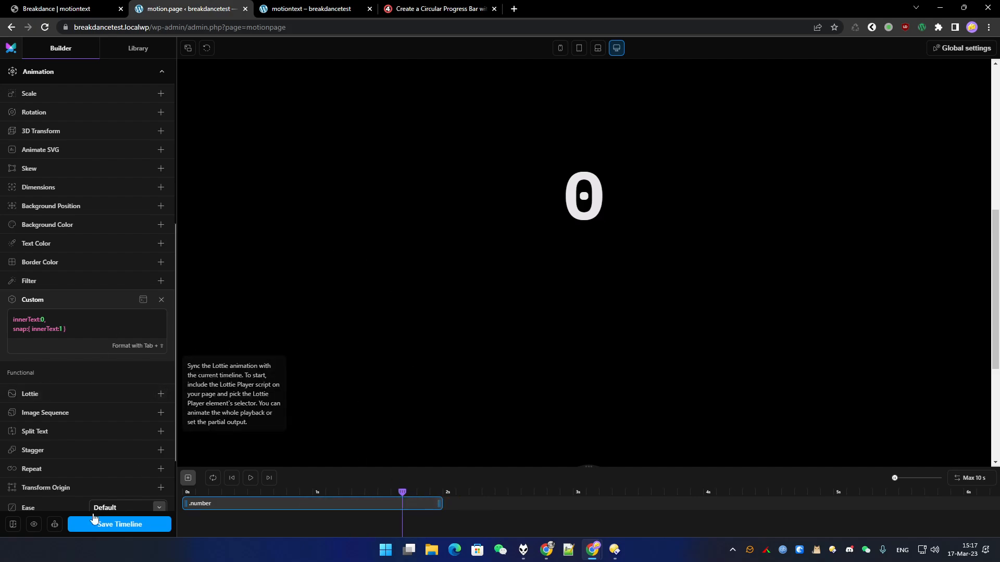
mouse_move(146, 523)
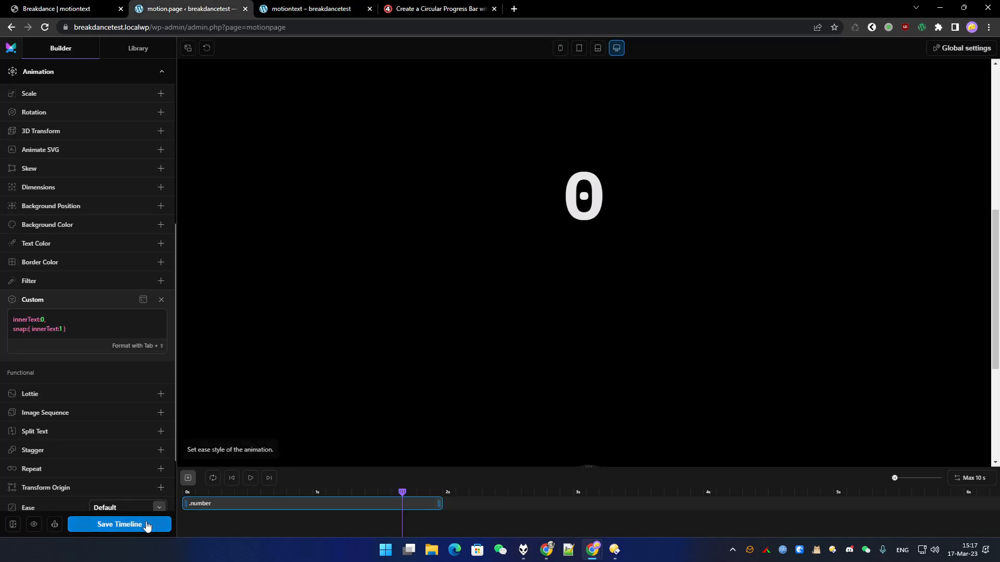
left_click(119, 523)
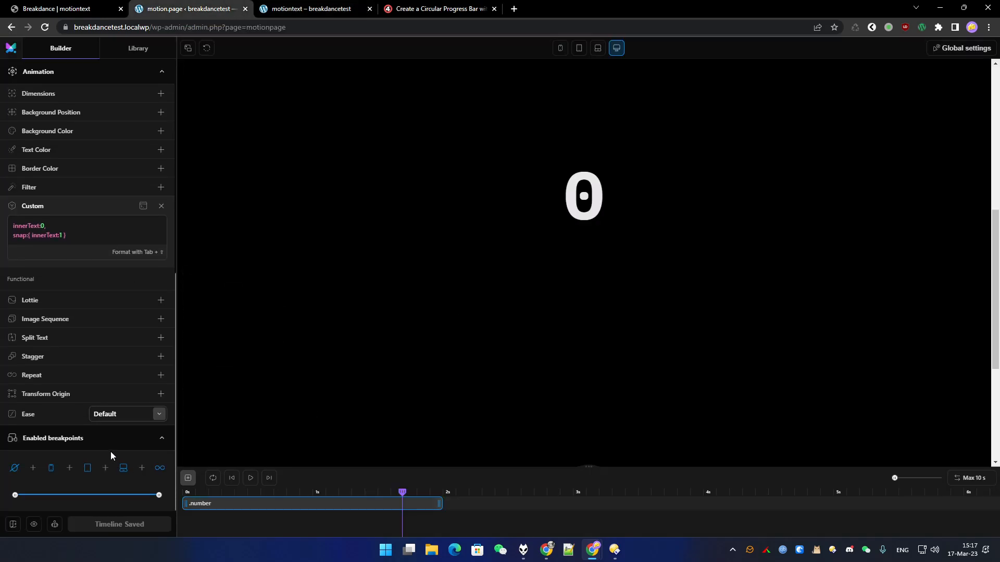
Choose a different ease from the Ease dropdown for the counting animation
left_click(127, 413)
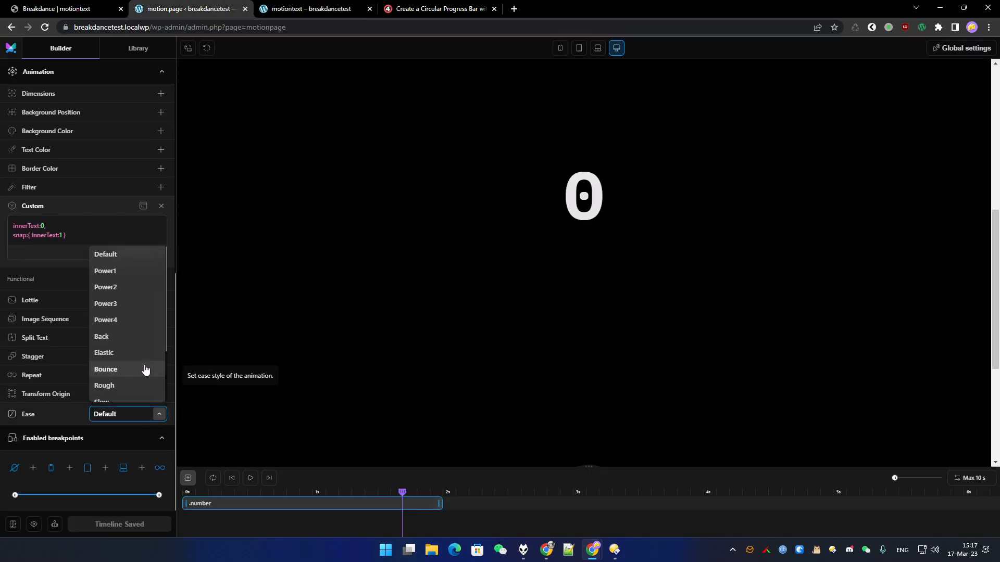
scroll("down", 3)
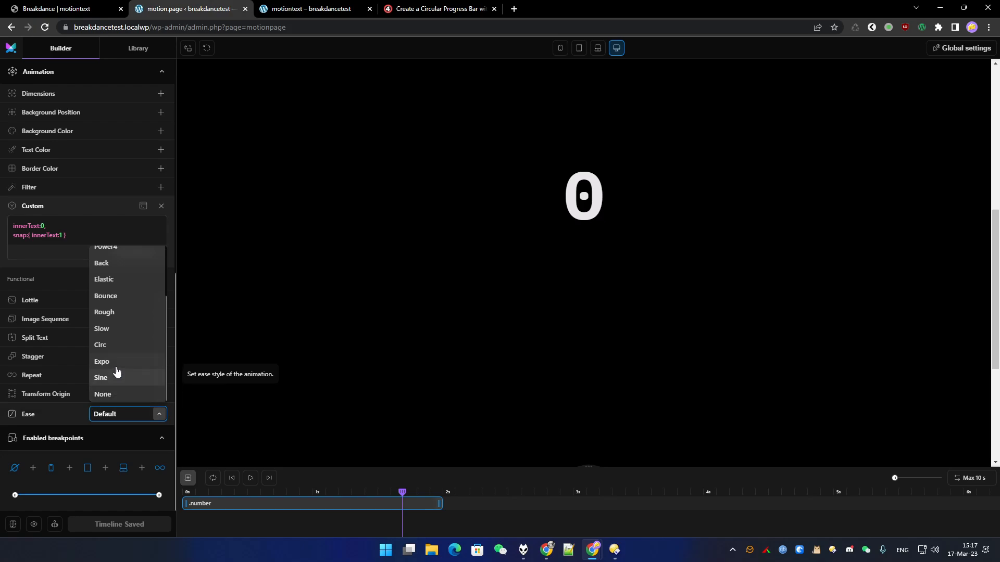
left_click(101, 361)
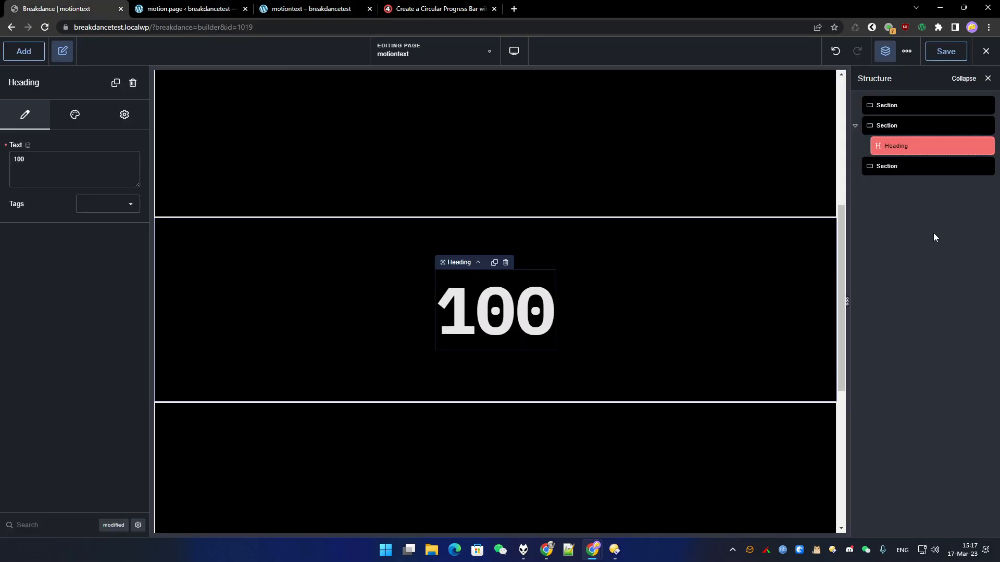
Duplicate the 100 heading and set the copy's text to 75
left_click(494, 263)
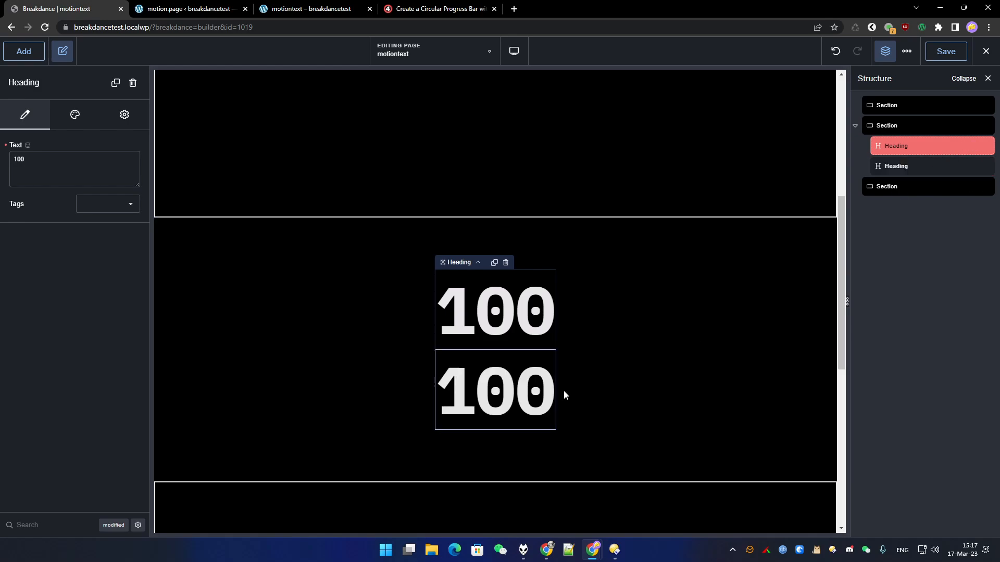
left_click(495, 392)
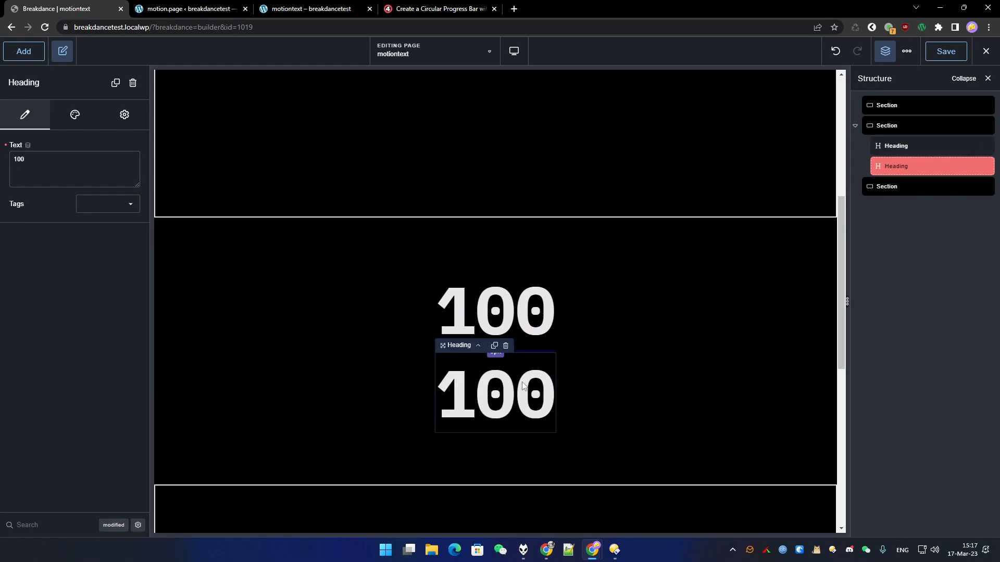
triple_click(36, 158)
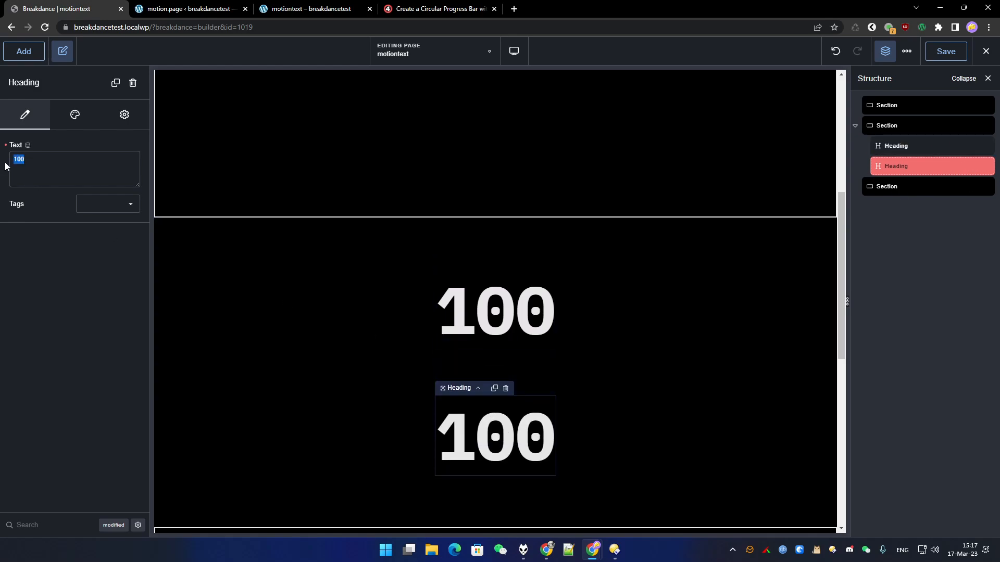
type("75")
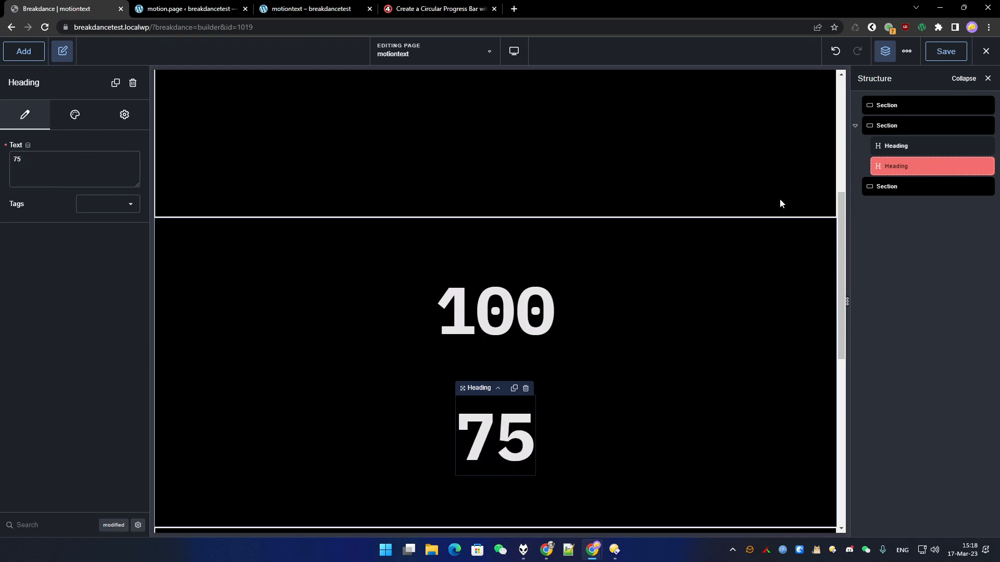
left_click(188, 9)
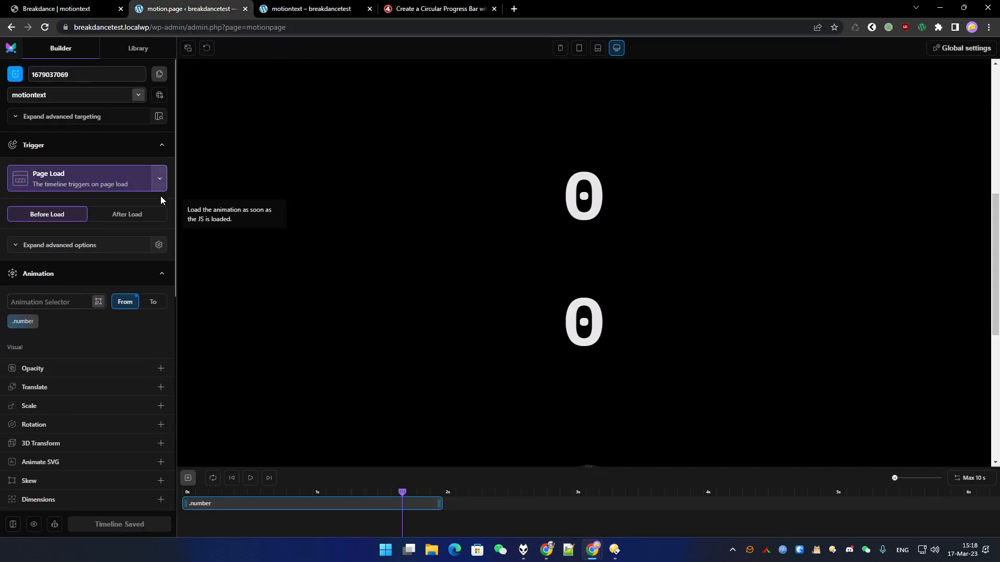
Switch the trigger to ScrollTrigger firing each .number individually, and save
left_click(159, 178)
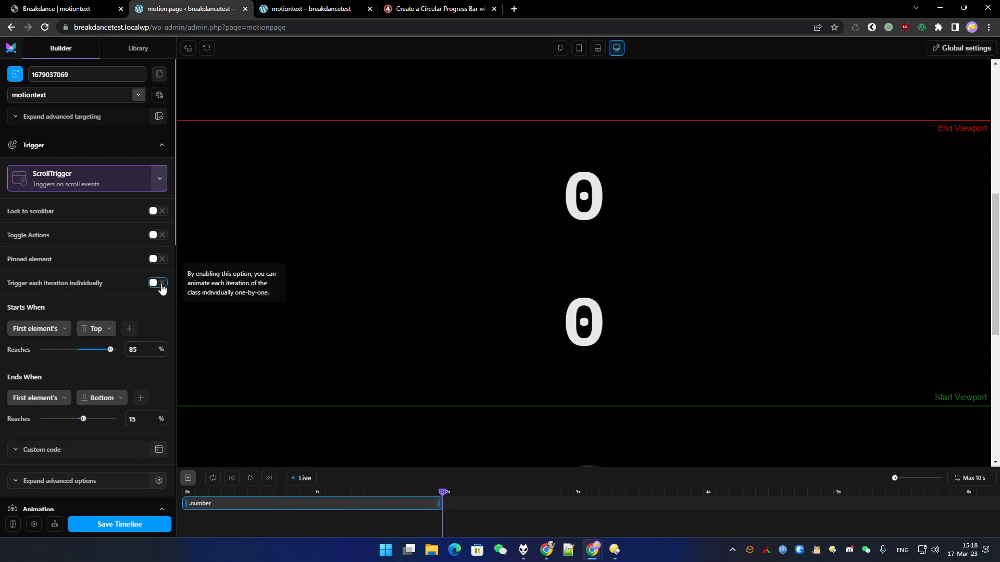
left_click(157, 282)
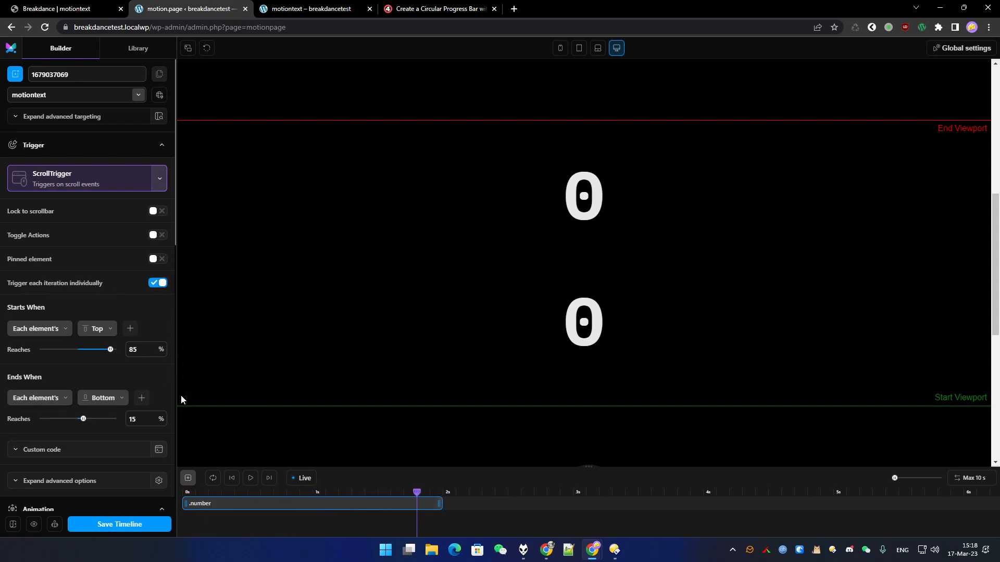
left_click(119, 524)
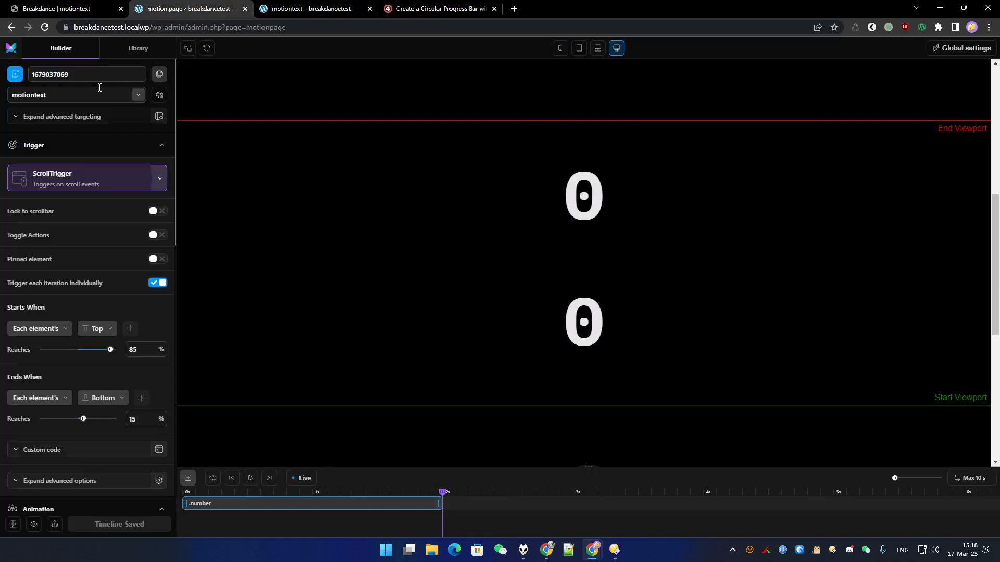
mouse_move(95, 247)
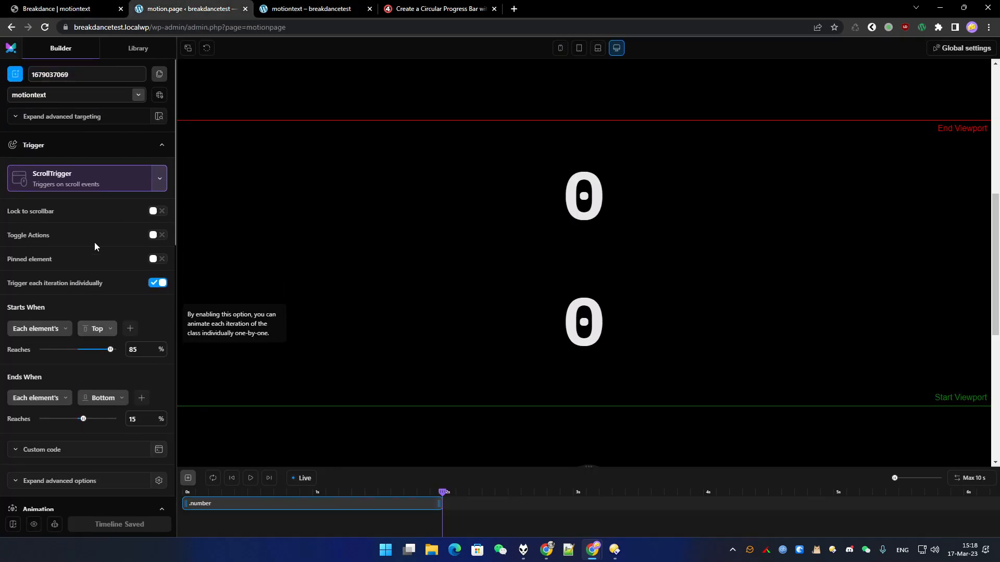
mouse_move(153, 264)
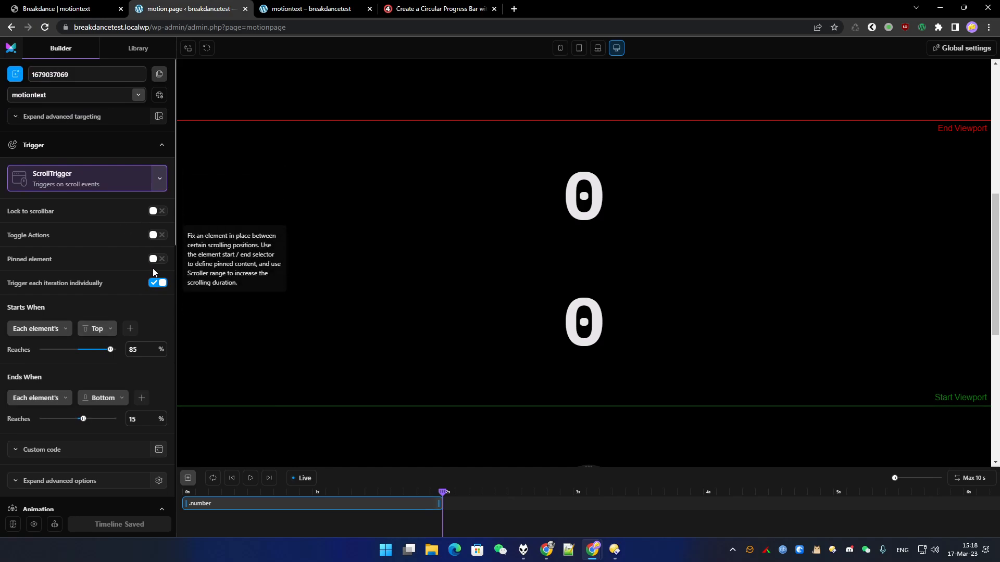
Enable Toggle Actions so the count restarts when scrolling back
left_click(157, 234)
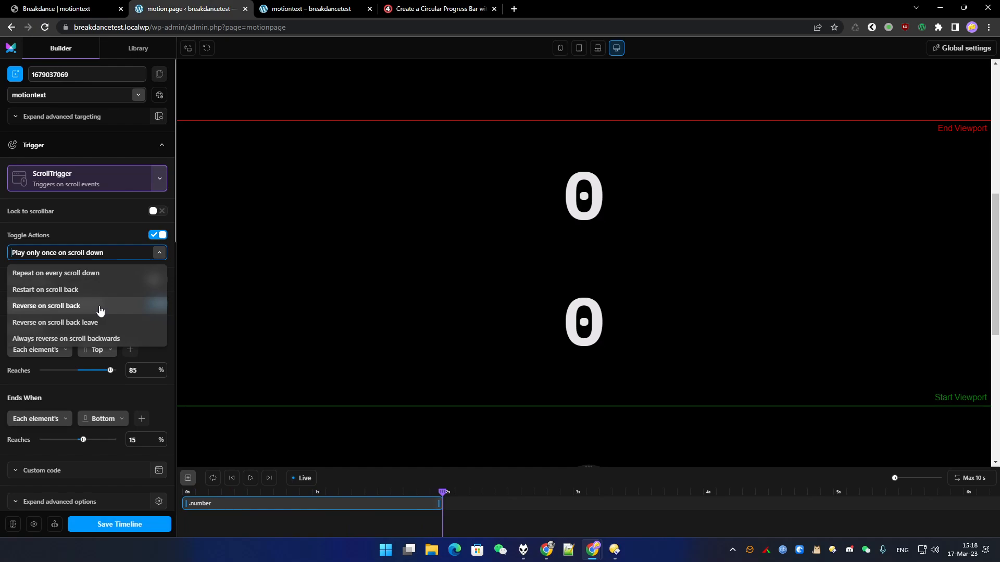
left_click(44, 290)
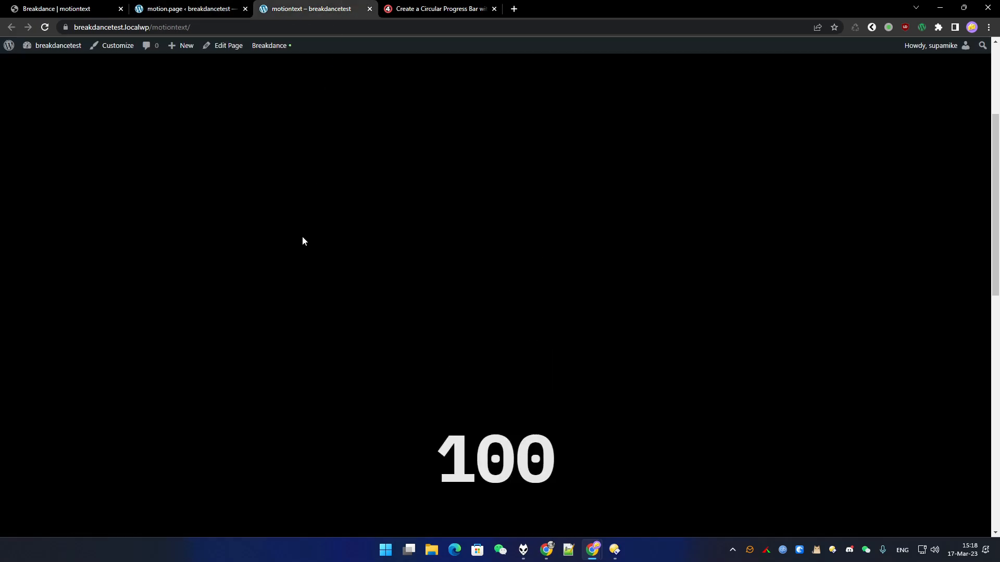
Scroll the live page to watch the second number count up, then move to the progress bar tutorial
scroll("down", 3)
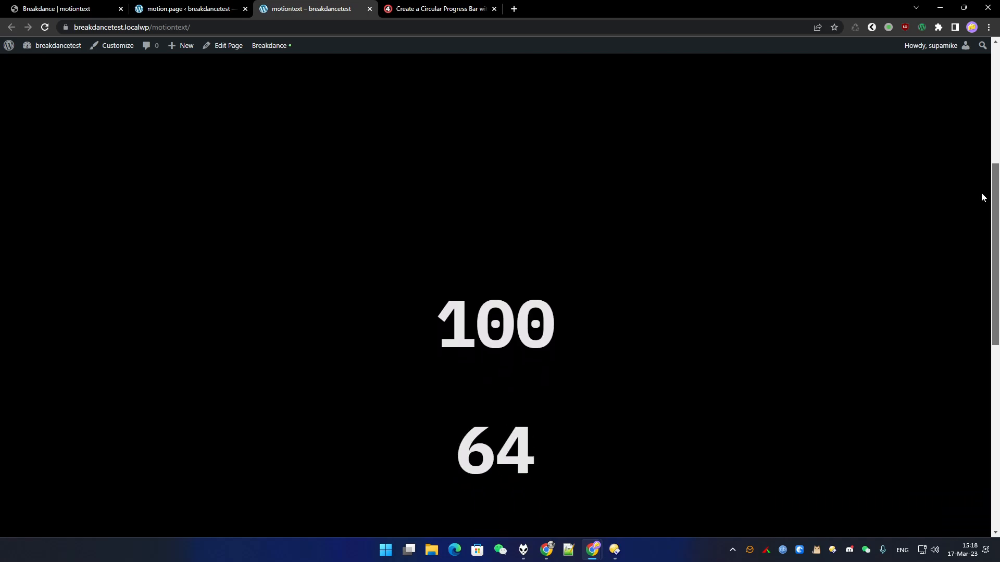
scroll("up", 3)
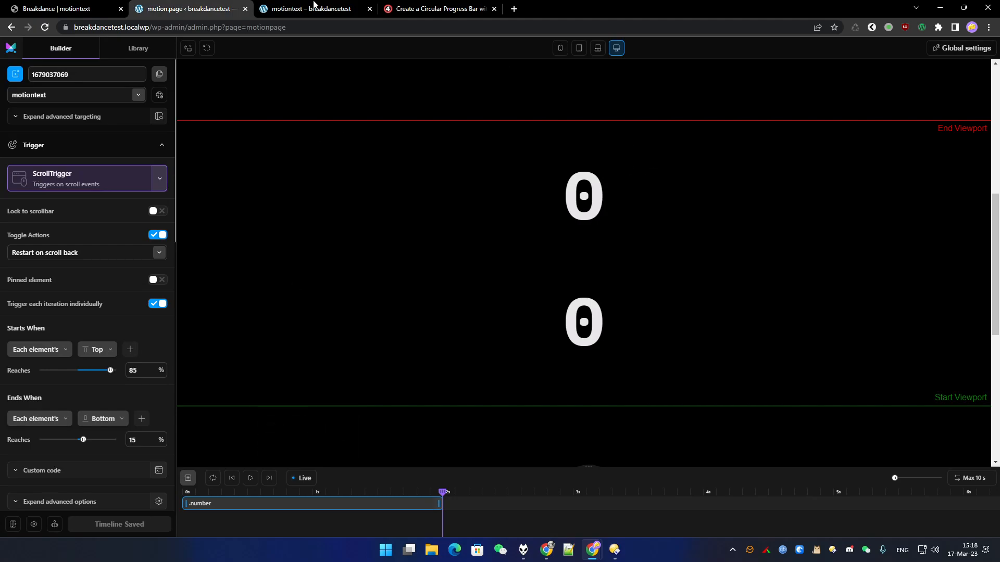
left_click(438, 8)
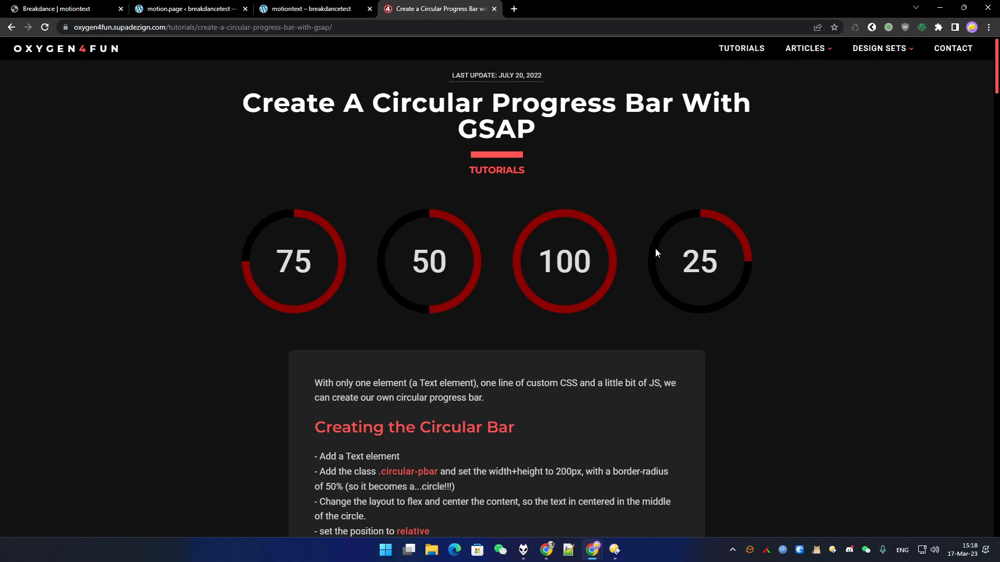
Read the oxygen4fun tutorial down to its final looping GSAP code and return to Motion.page
scroll("down", 3)
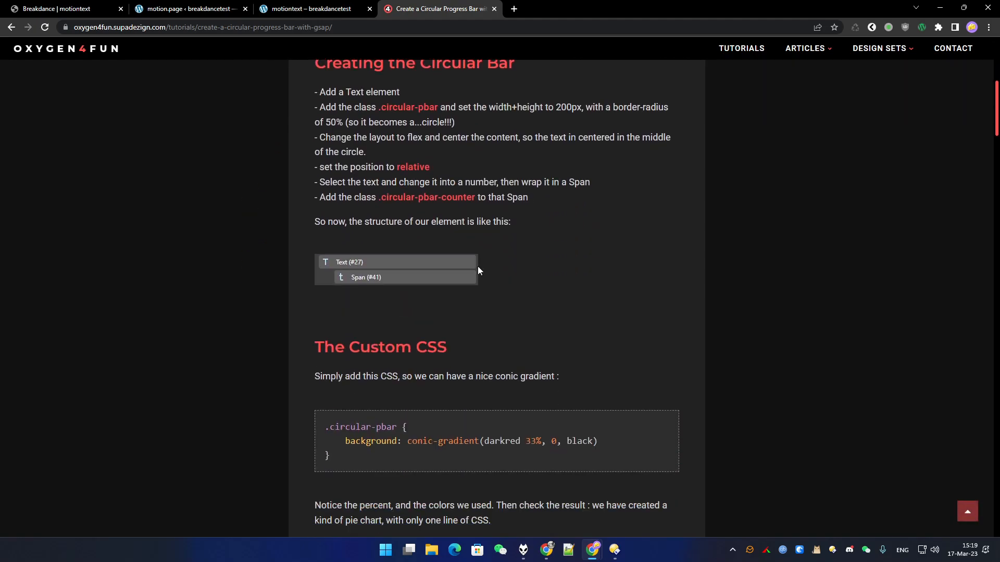
scroll("down", 3)
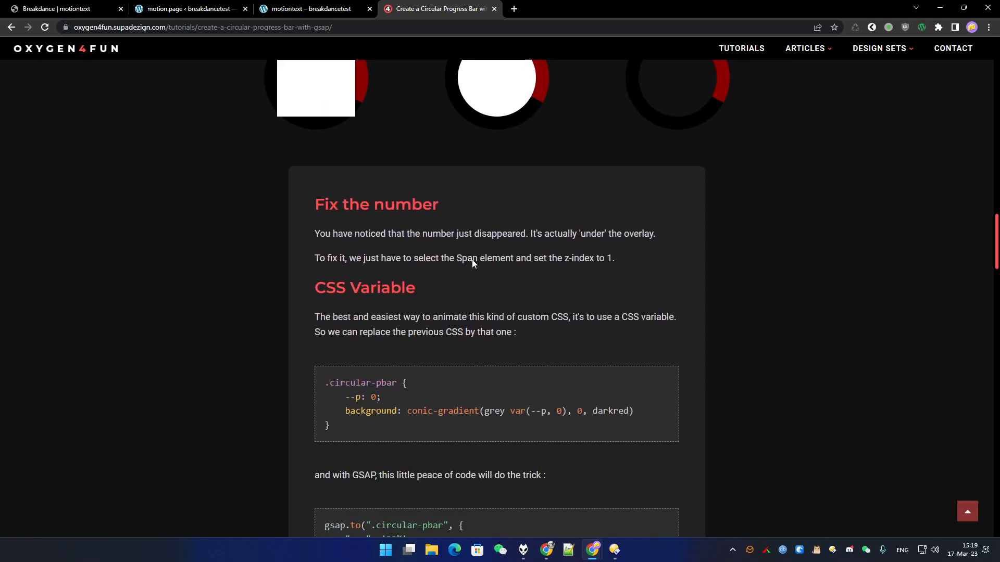
scroll("down", 3)
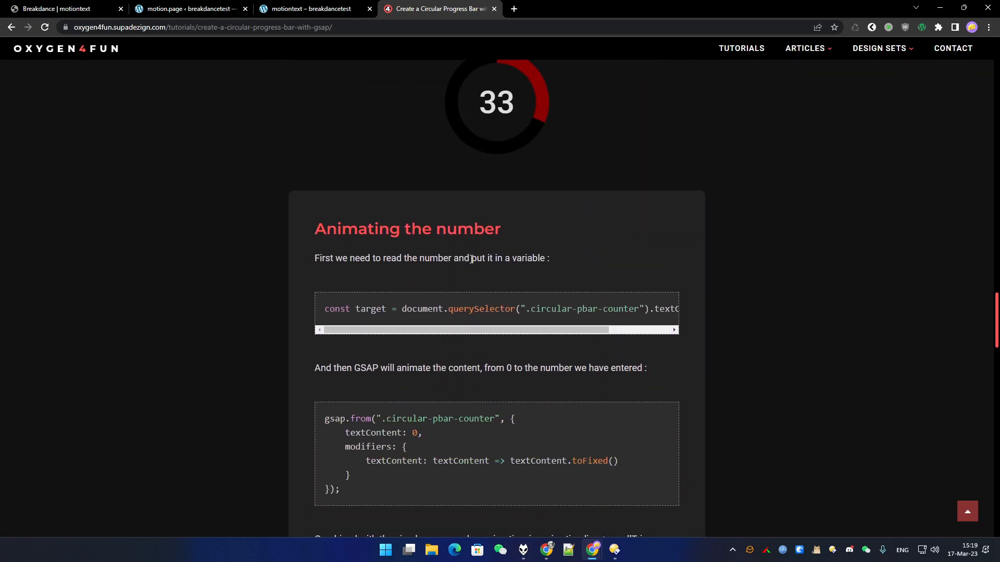
scroll("down", 3)
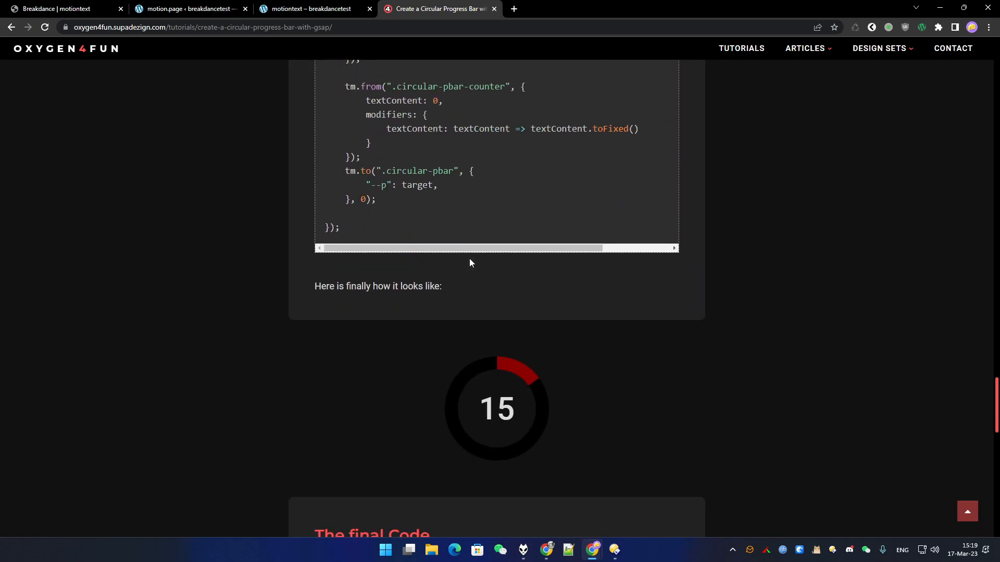
scroll("down", 3)
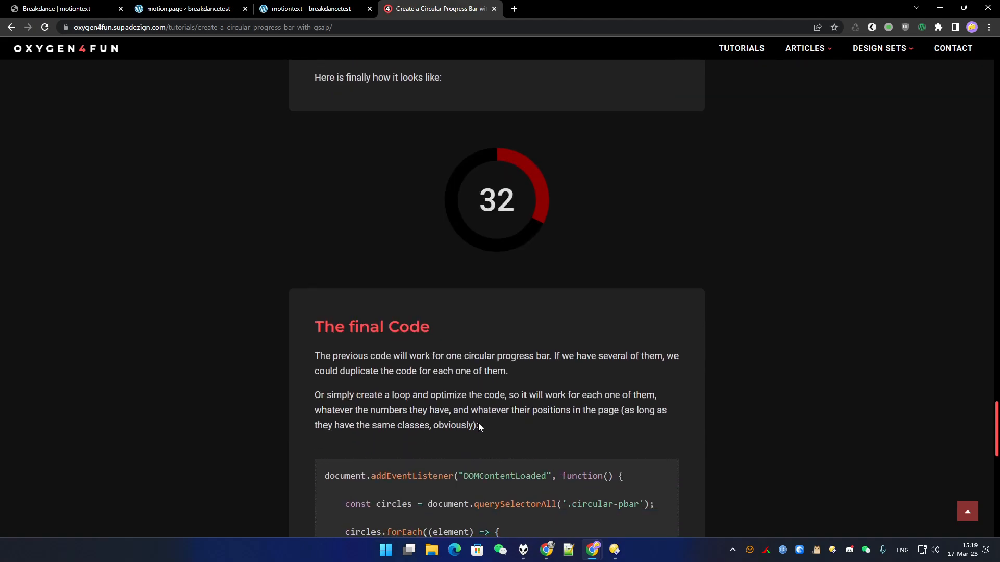
scroll("down", 3)
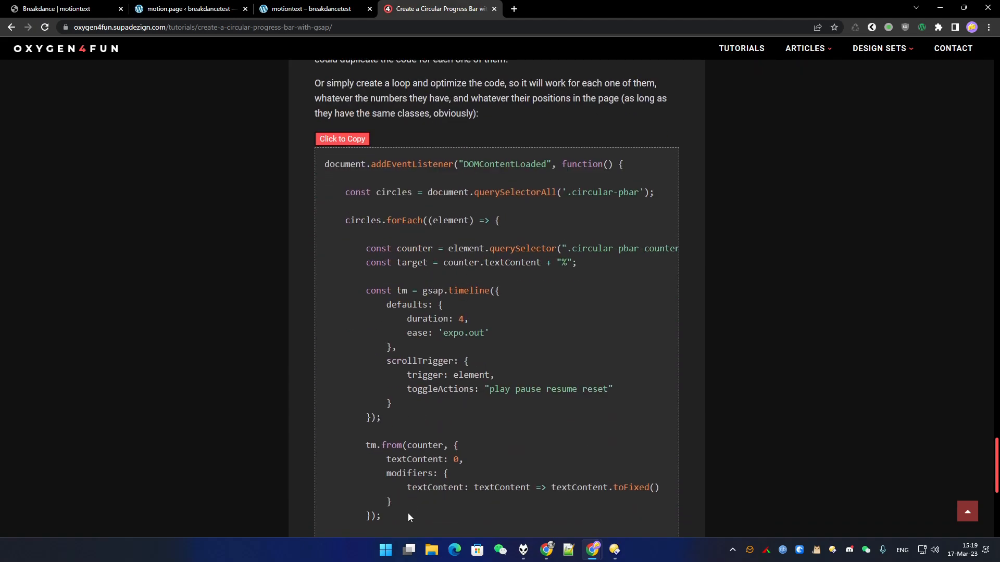
scroll("down", 3)
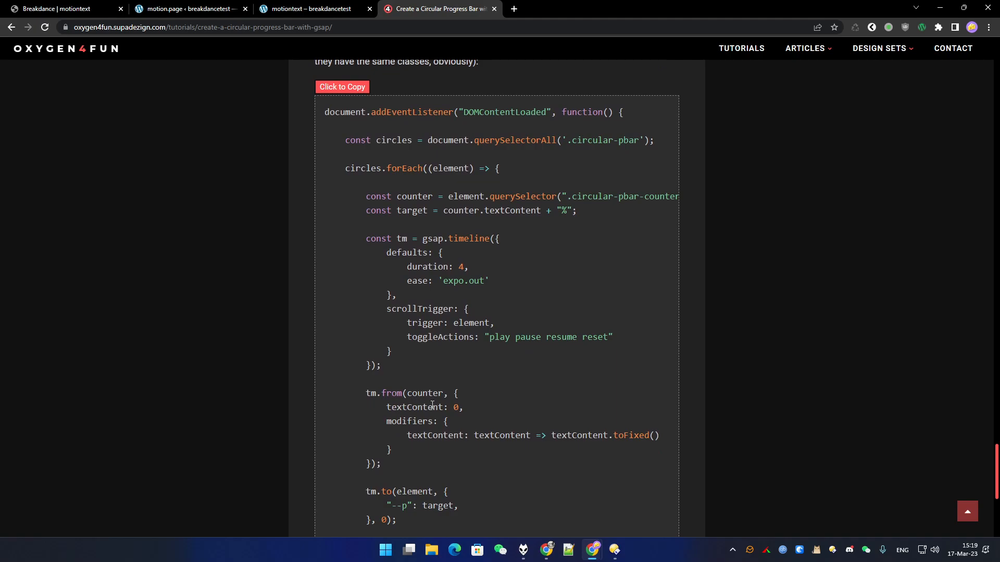
mouse_move(598, 310)
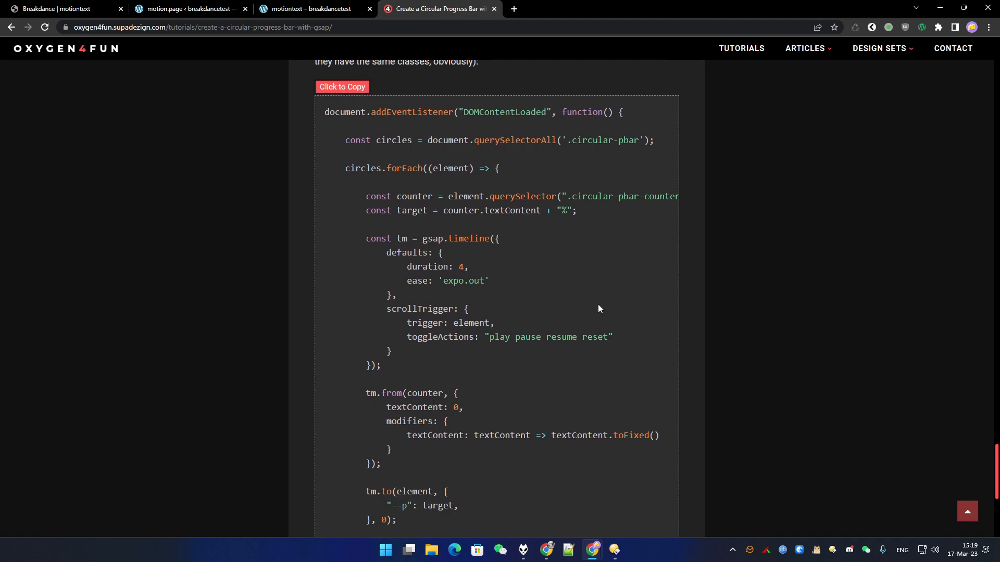
scroll("down", 3)
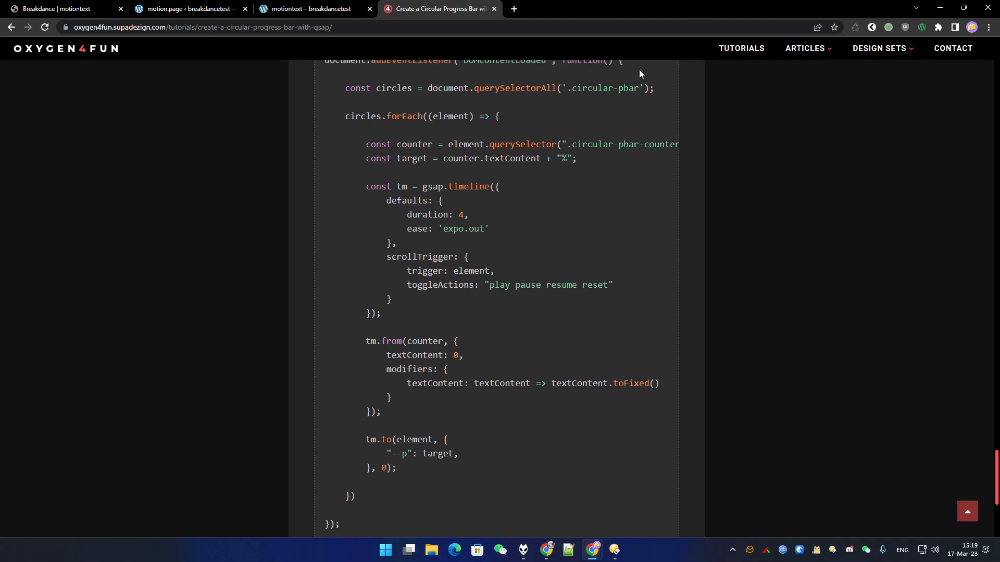
mouse_move(335, 30)
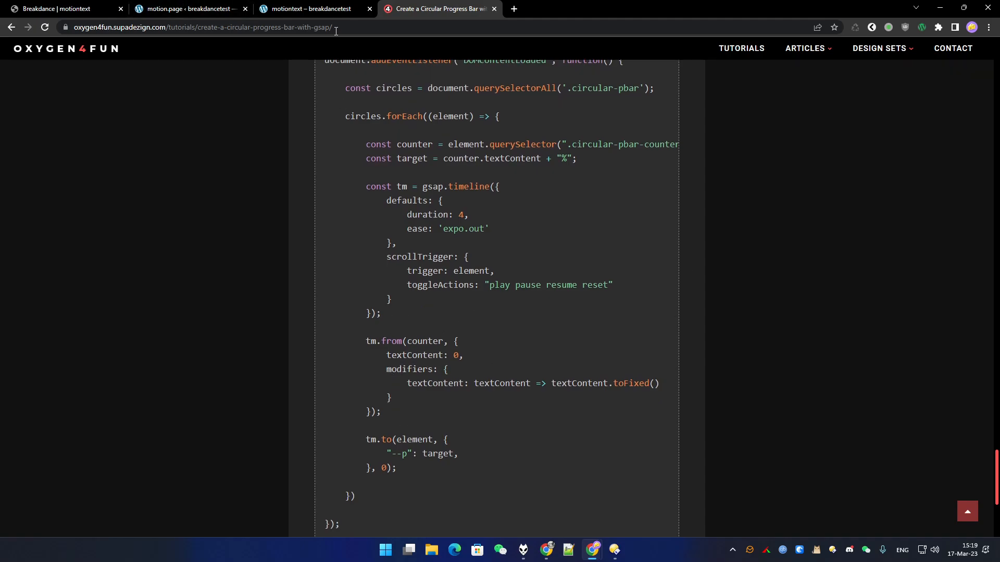
left_click(185, 9)
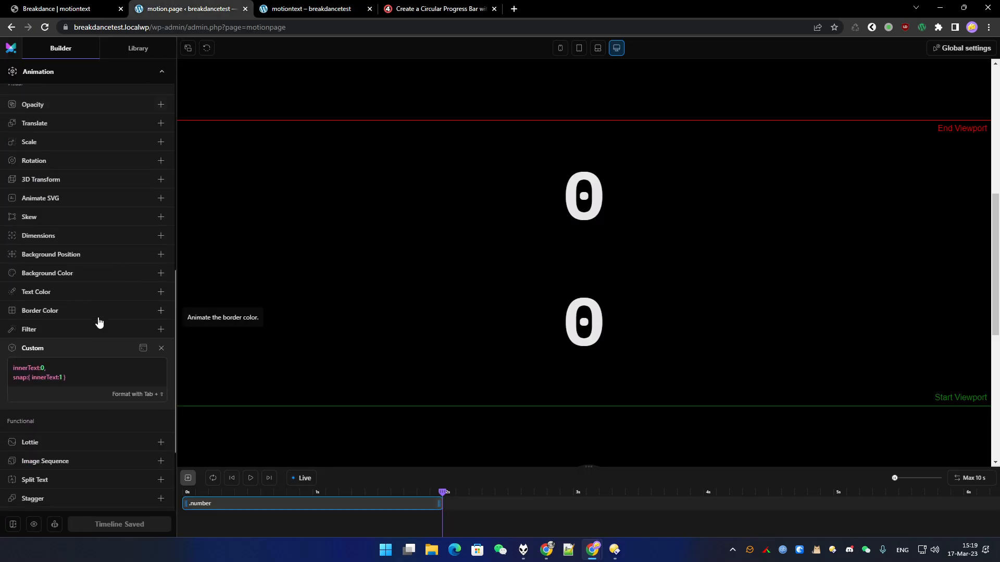
Change the custom modifier to innerText.toFixed(2) so .number shows two decimals, and save the timeline
scroll("down", 3)
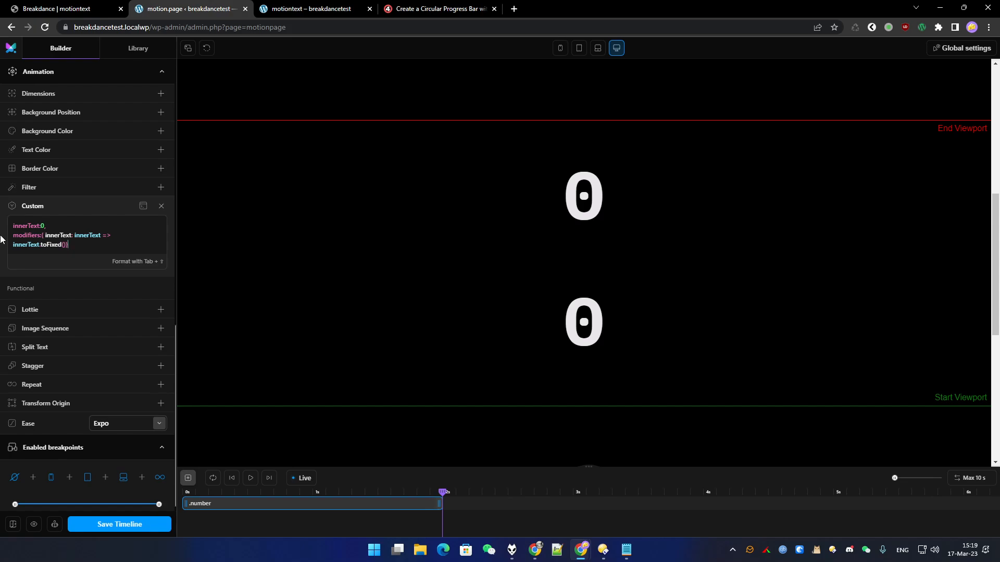
mouse_move(140, 42)
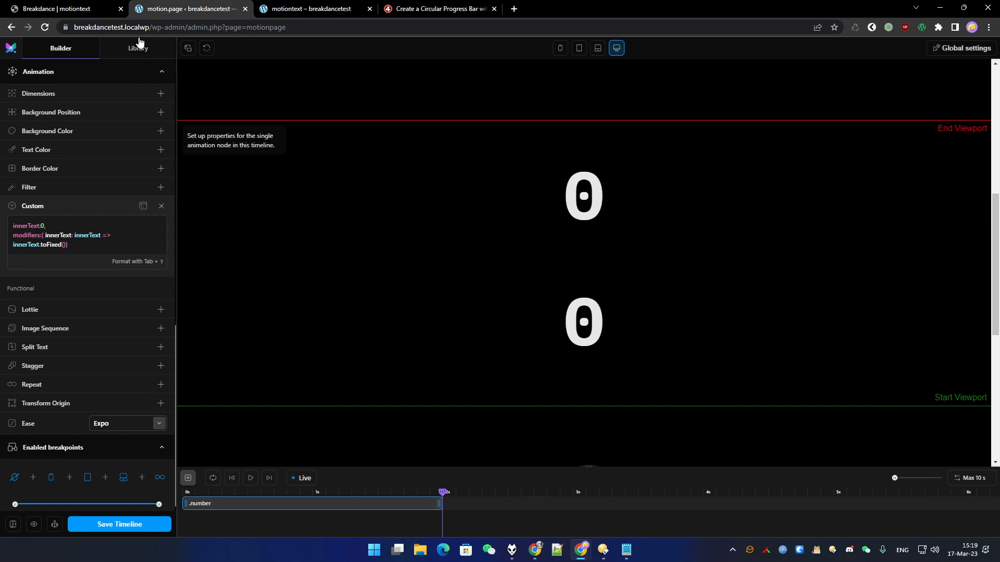
left_click(118, 523)
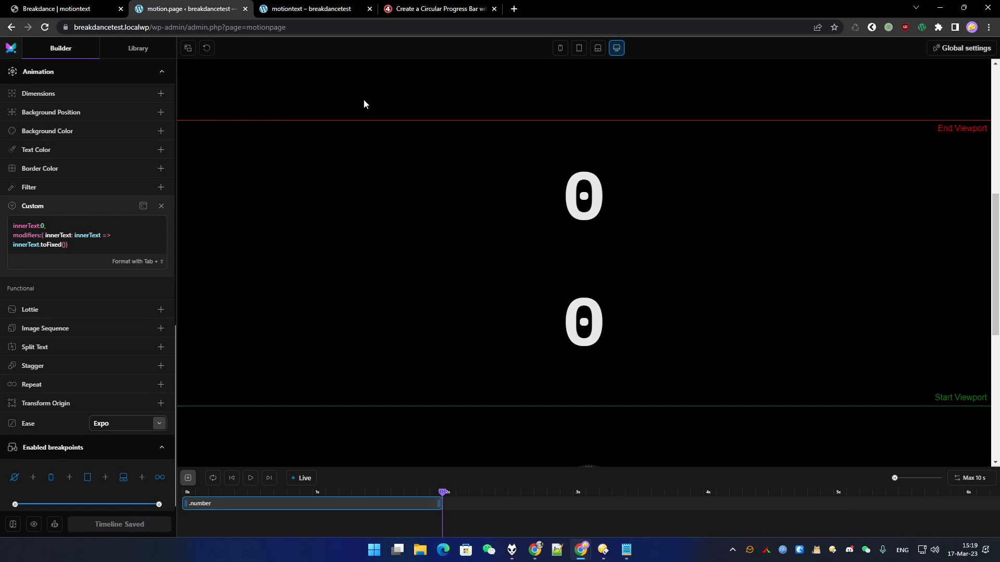
mouse_move(753, 129)
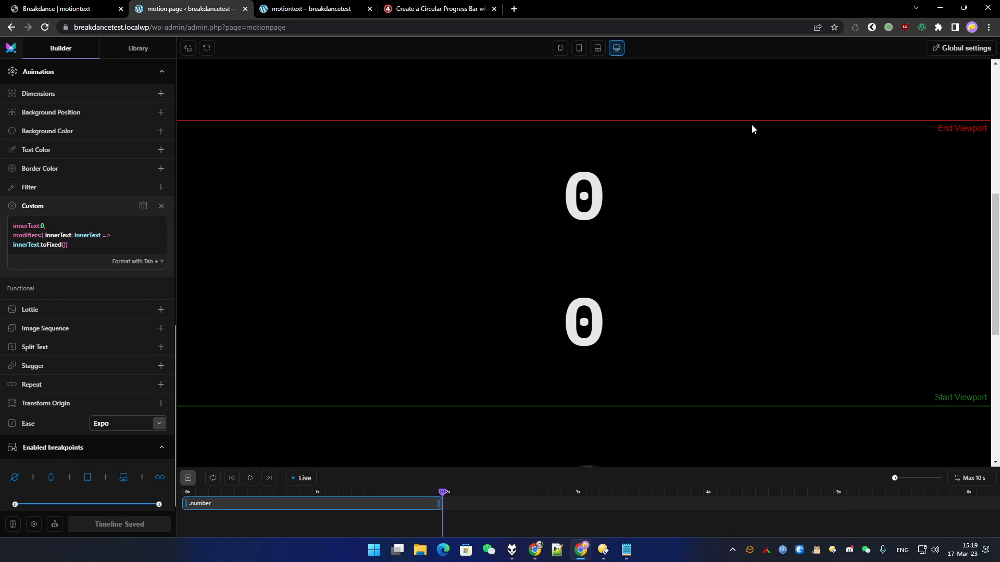
mouse_move(545, 139)
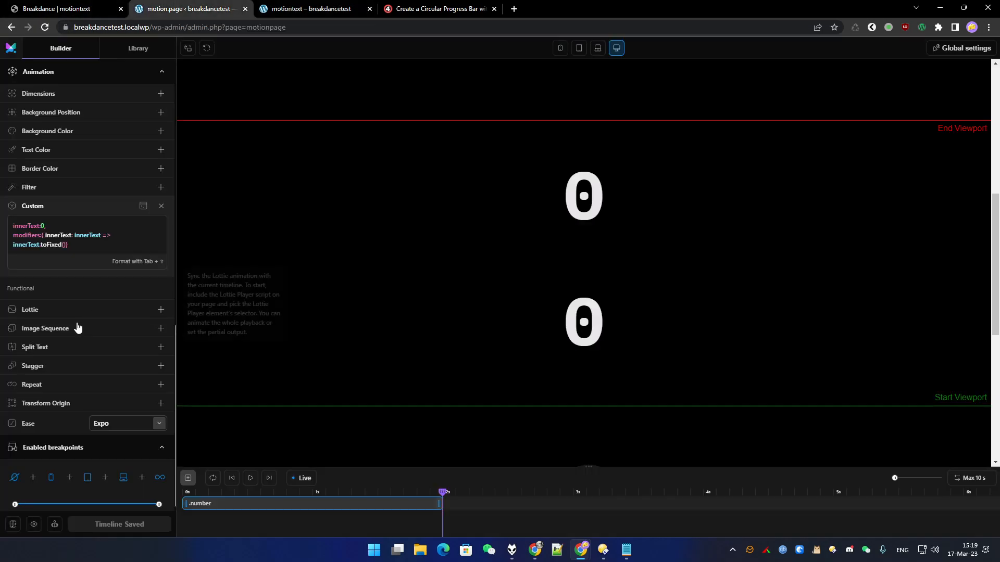
mouse_move(49, 245)
type("2")
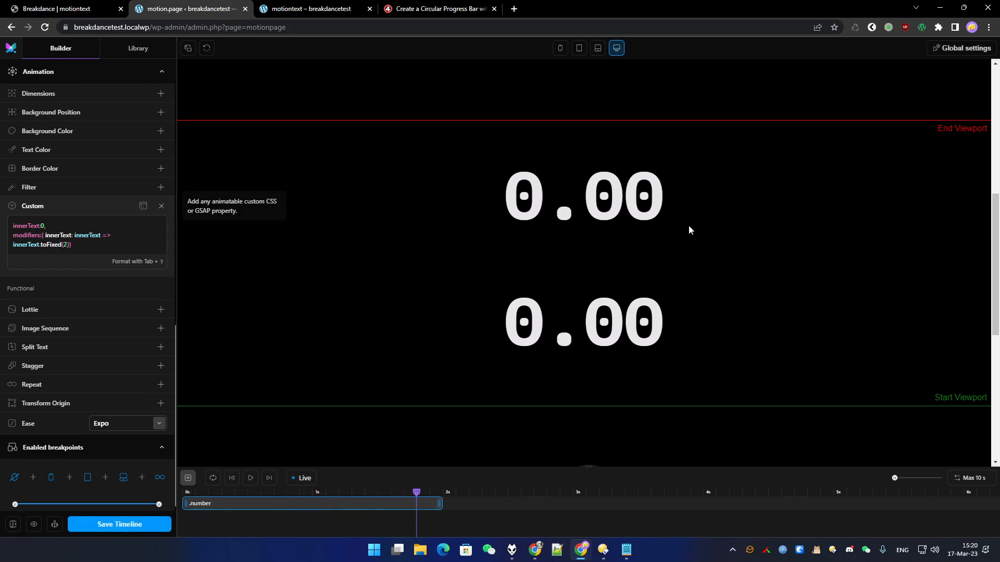
left_click(311, 8)
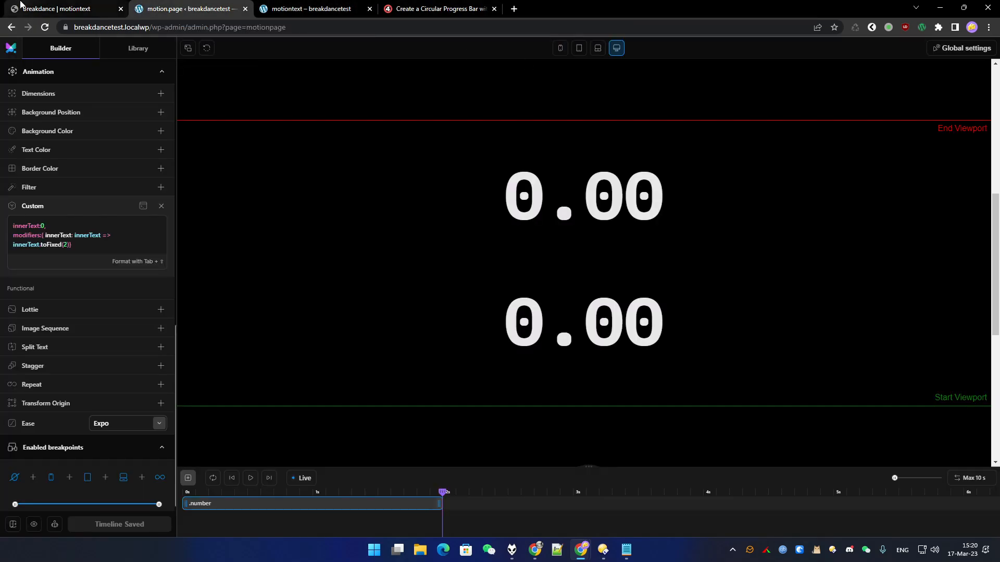
Edit the two Breakdance headings to 99.55 and 75.99 and save the page
left_click(63, 8)
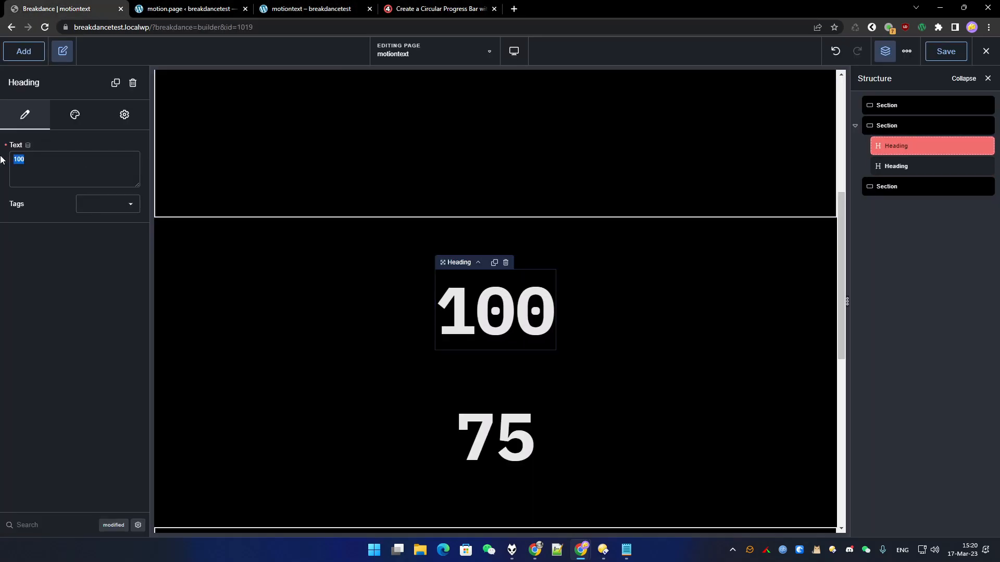
type("99,")
type(".99")
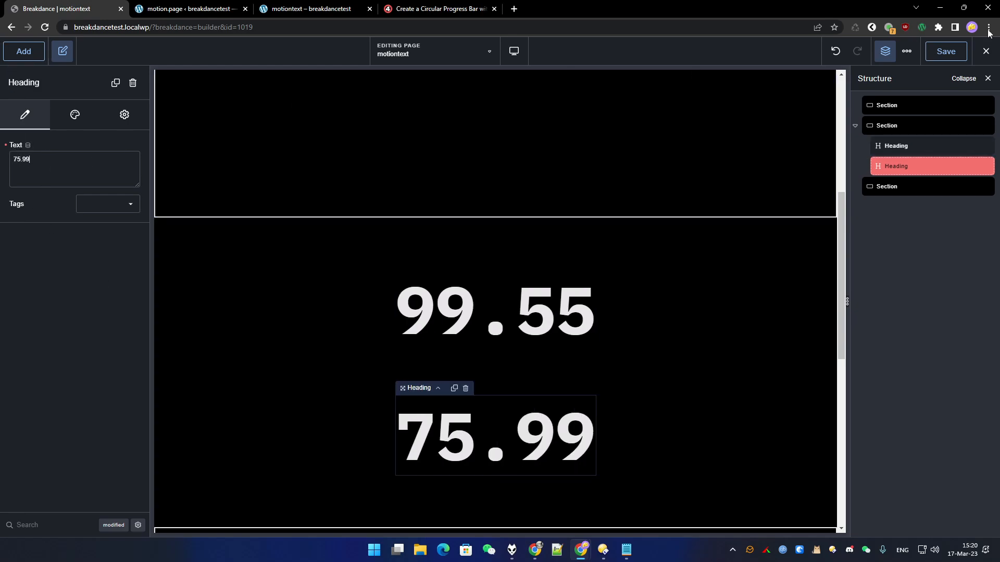
left_click(190, 8)
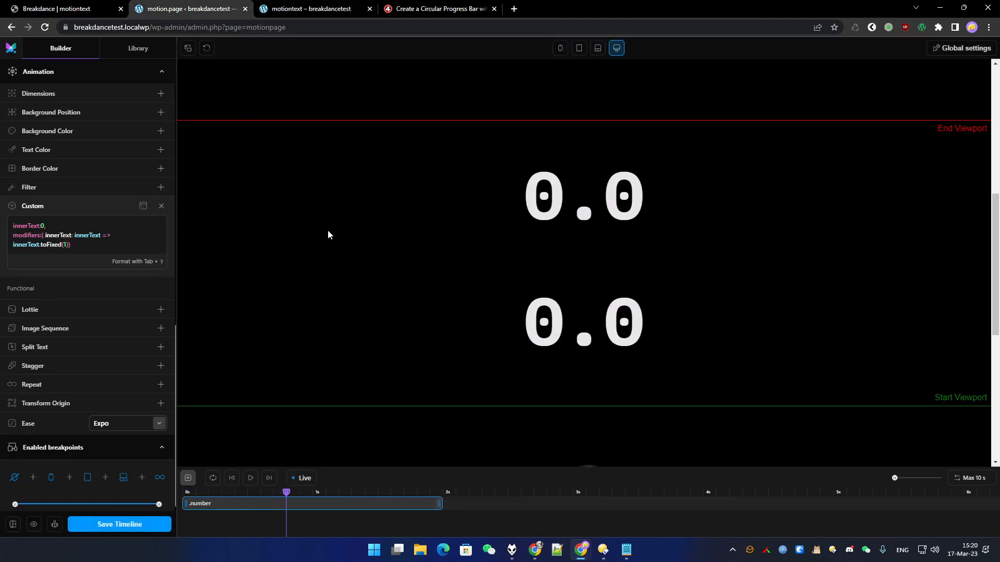
Save the timeline with innerText.toFixed(1) and check the live page showing 99.5 and 76.0
left_click(119, 524)
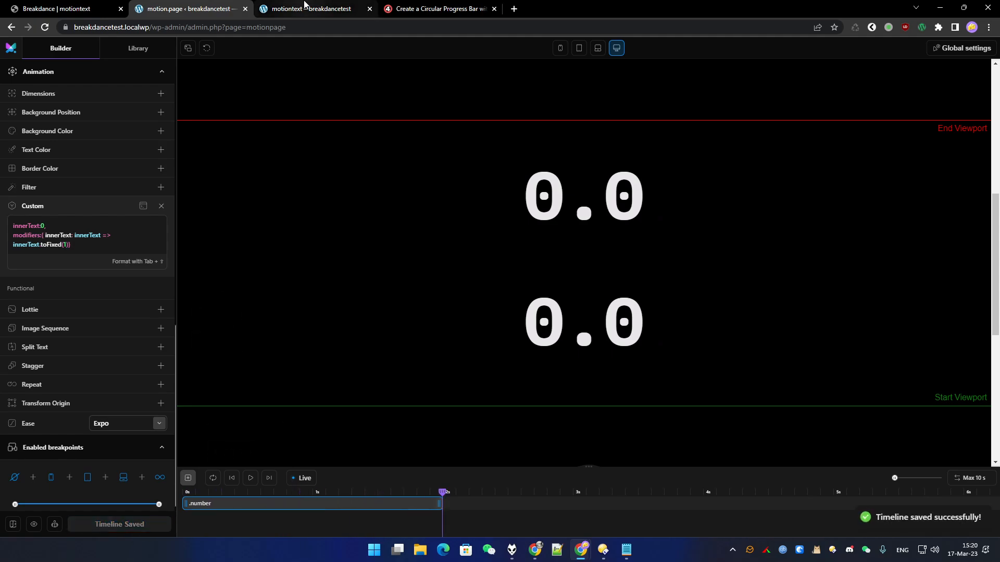
left_click(312, 8)
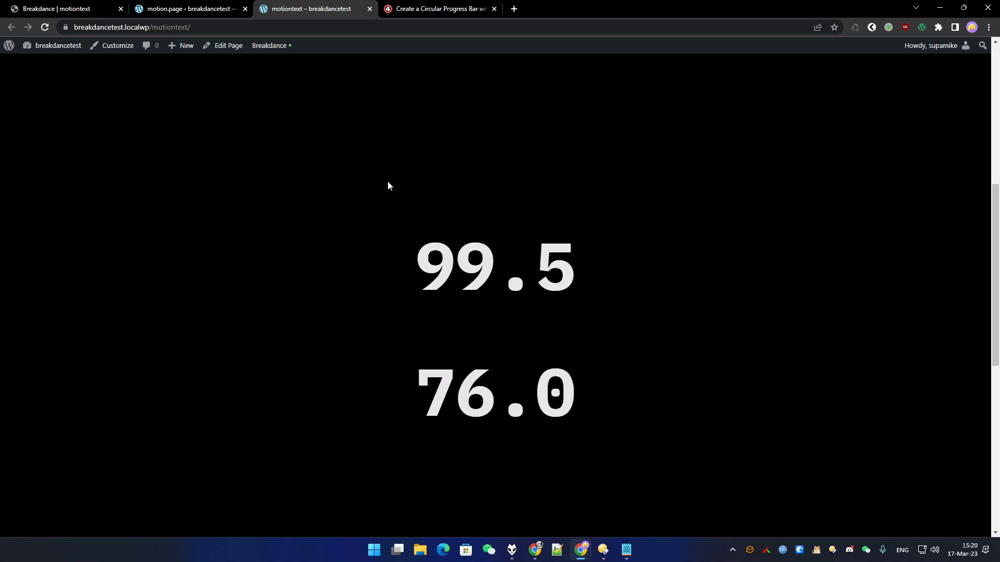
mouse_move(570, 390)
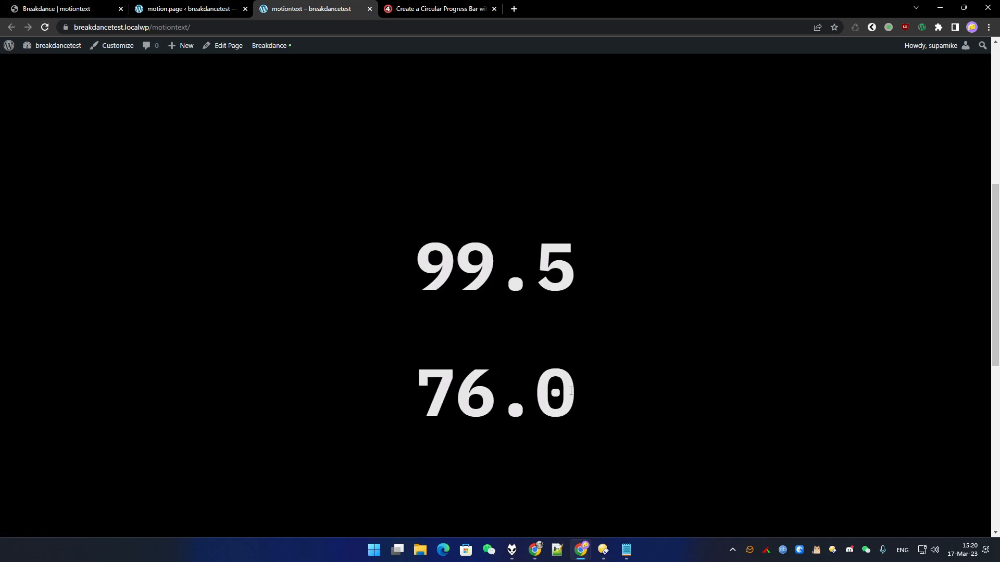
mouse_move(567, 267)
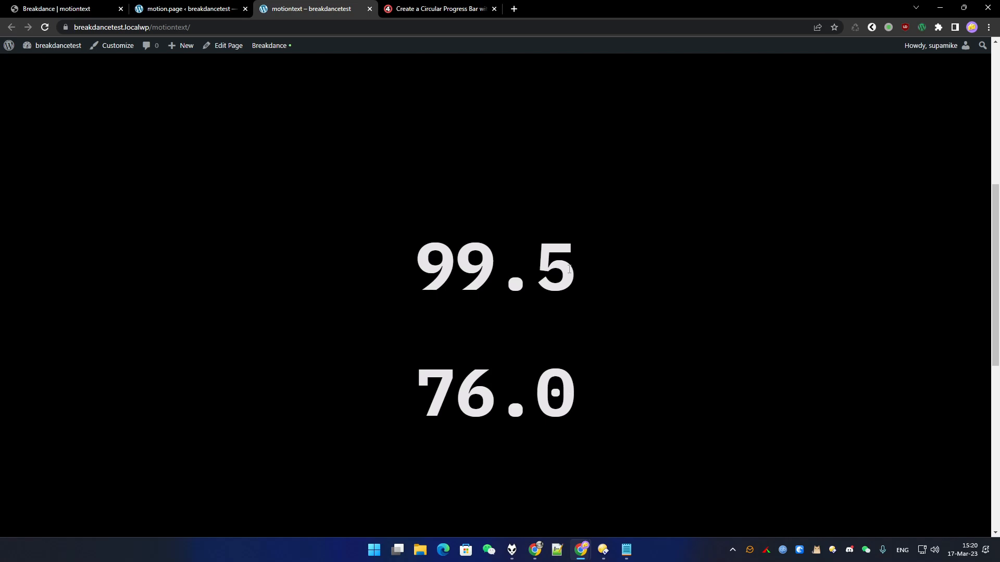
mouse_move(778, 194)
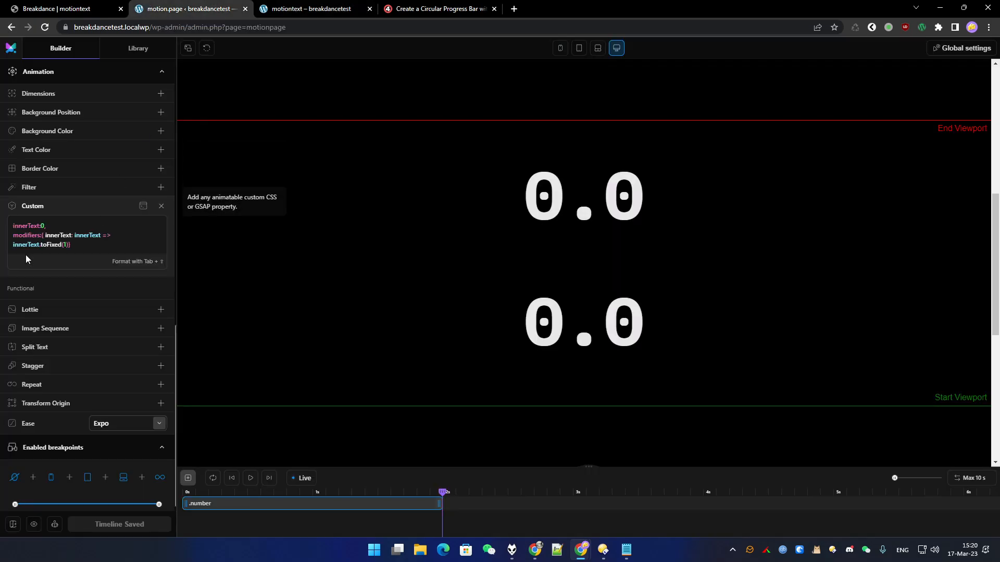
mouse_move(244, 219)
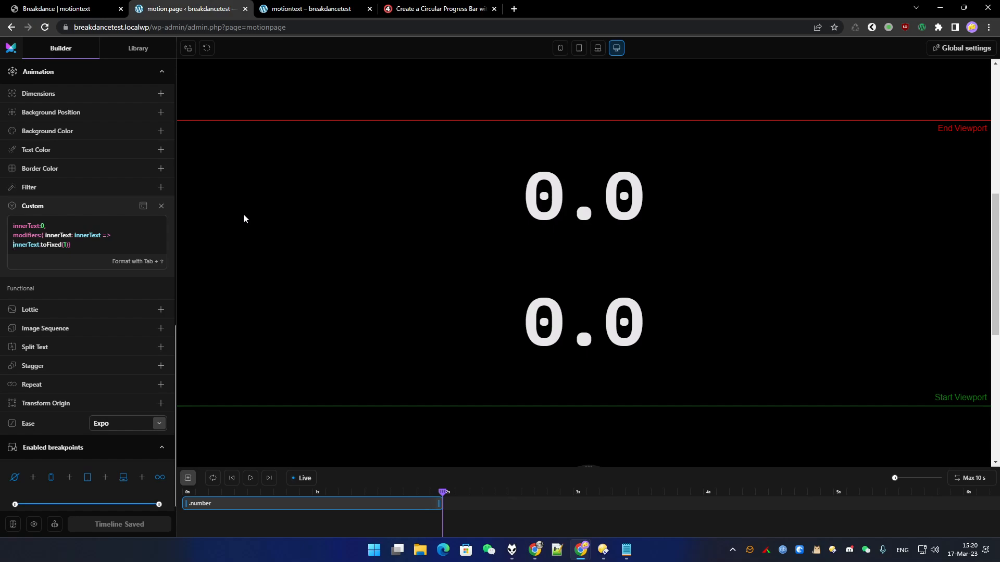
Wrap the value as parseFloat(innerText.toFixed(1)), save the timeline and check the live page shows 99.5 and 76
type("parse")
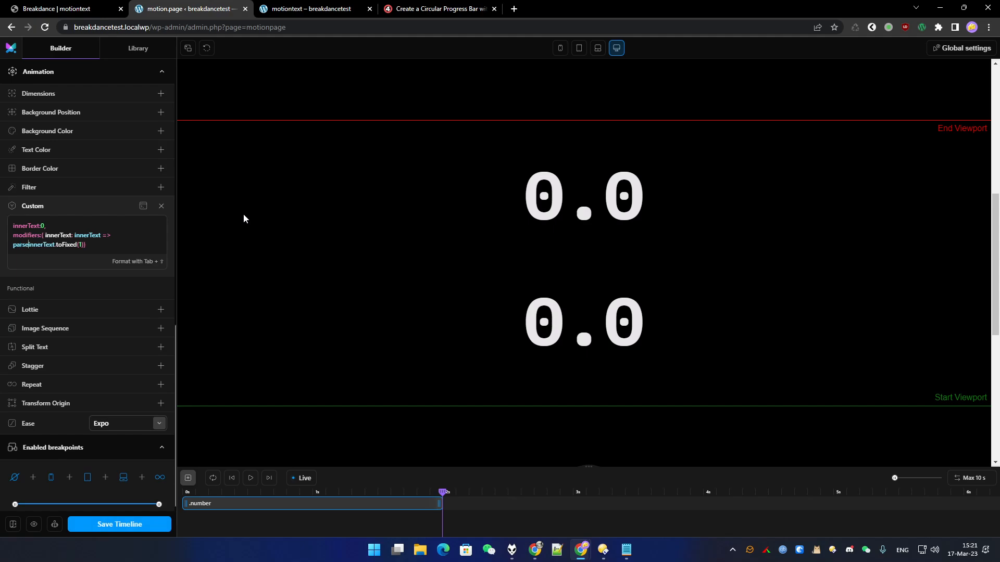
type("parseFloat(")
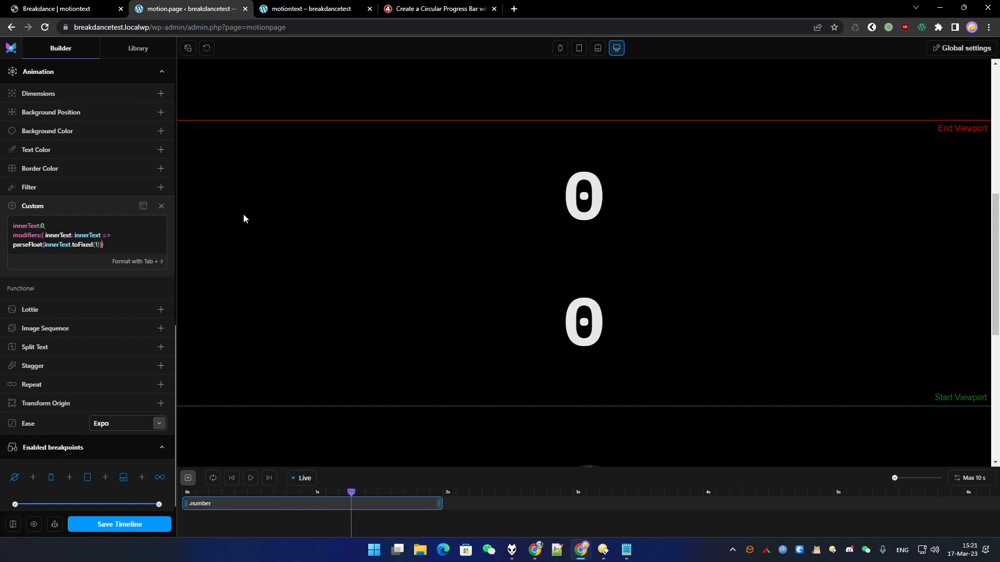
left_click(119, 524)
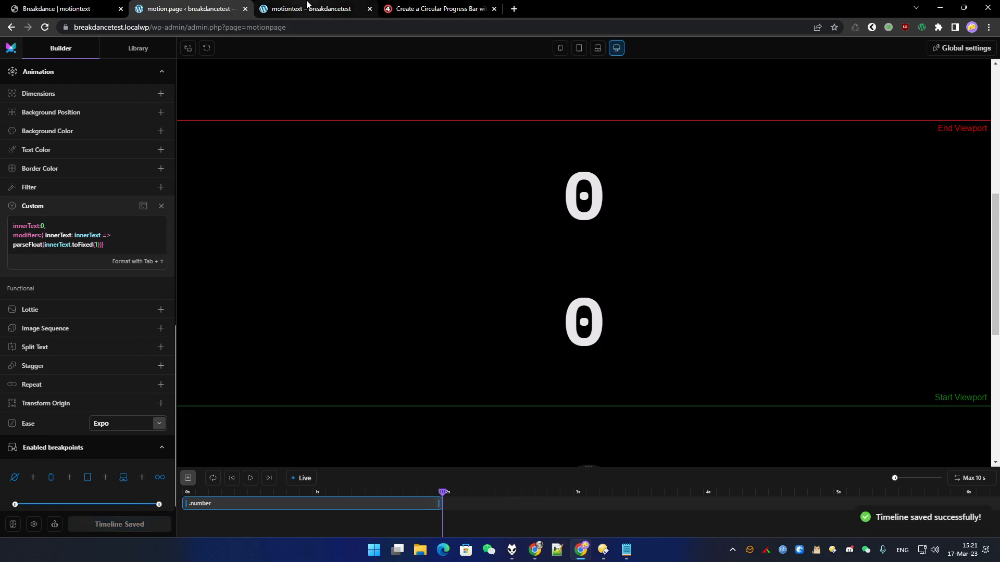
left_click(312, 8)
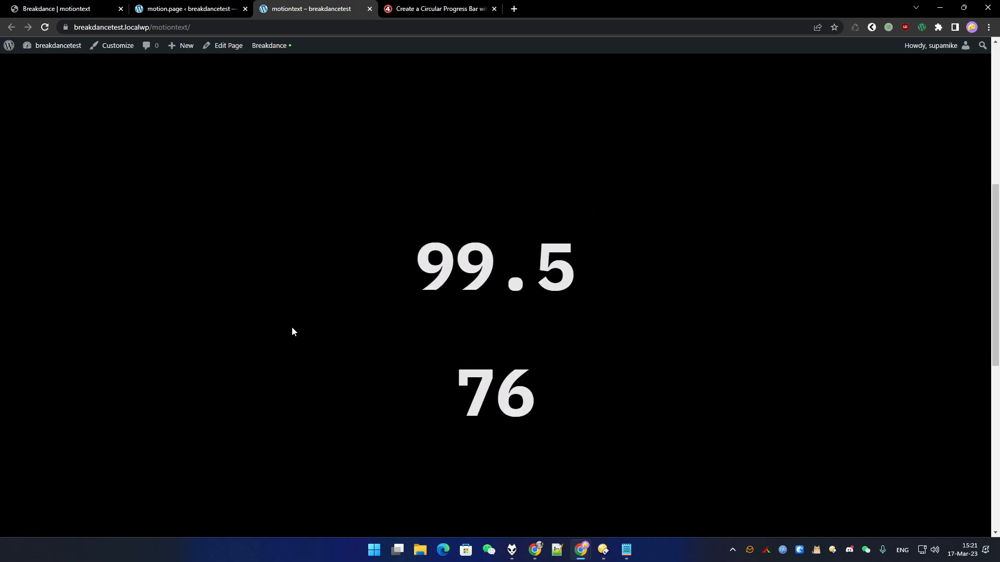
mouse_move(515, 163)
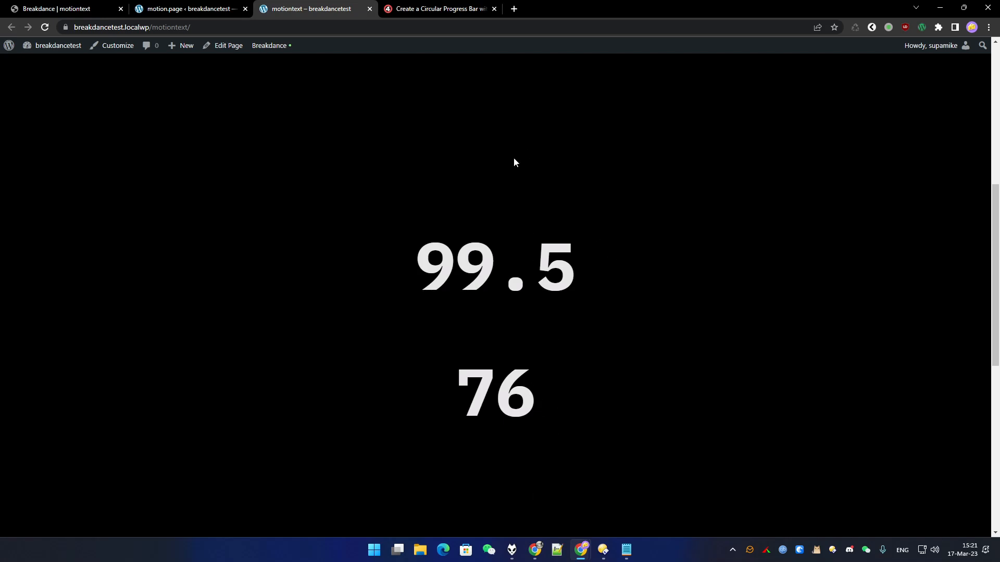
mouse_move(588, 263)
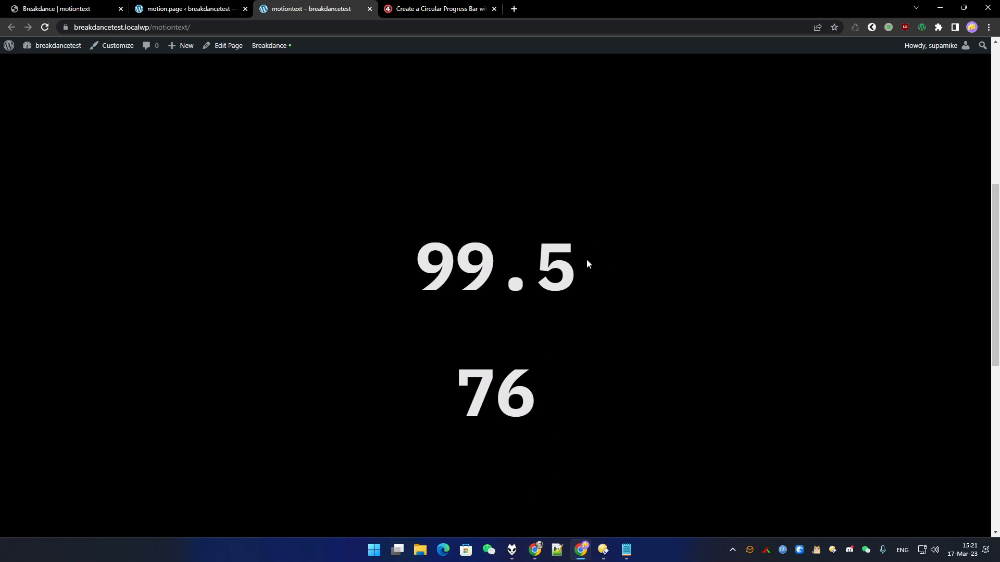
mouse_move(356, 378)
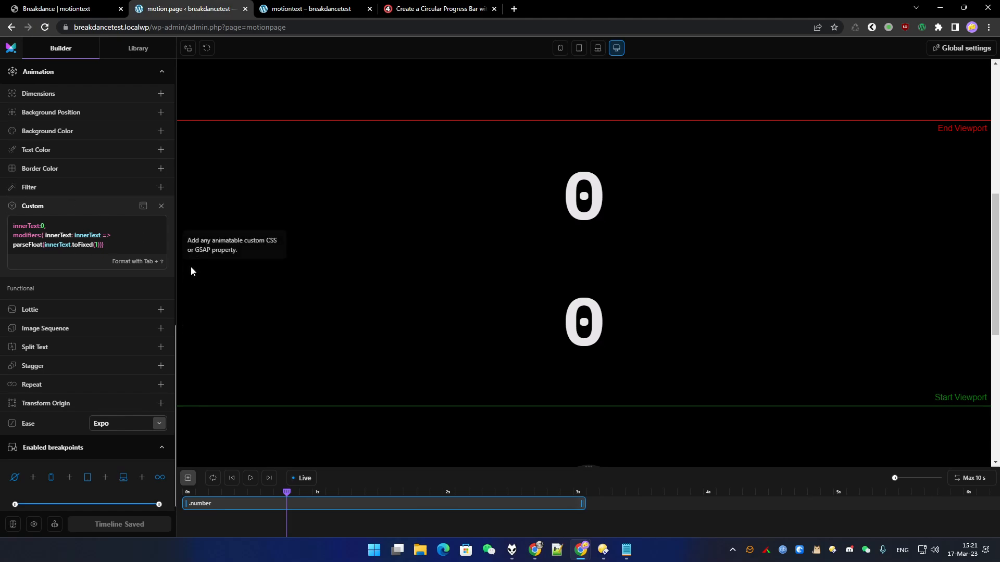
mouse_move(153, 263)
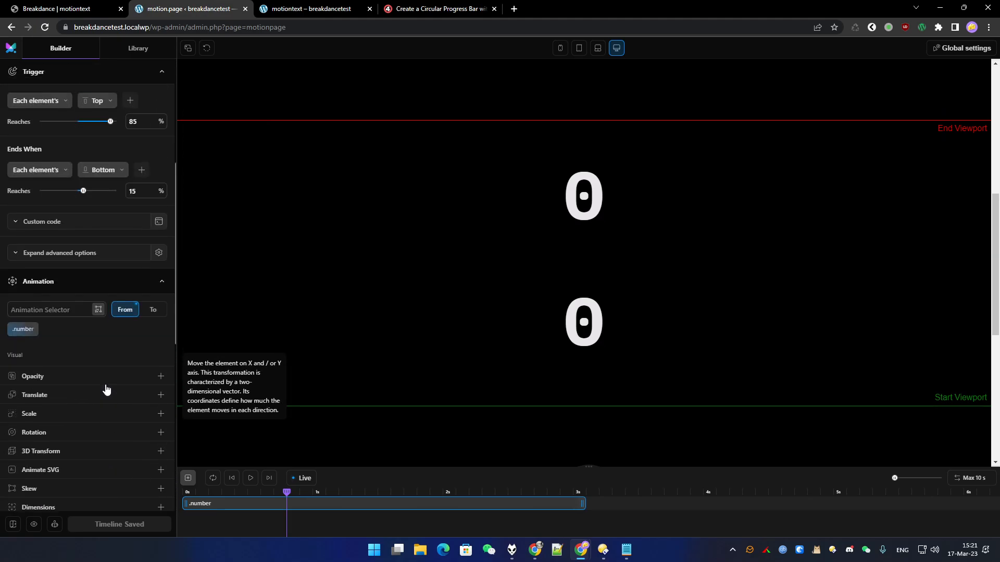
Add Opacity 0 and Scale 0 to the From animation of the .number headings
scroll("down", 3)
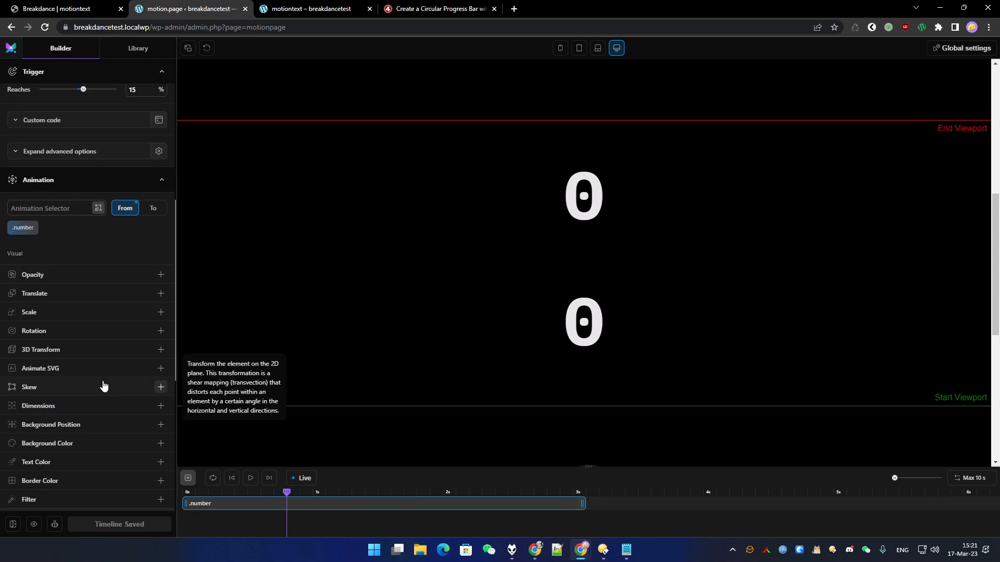
left_click(160, 274)
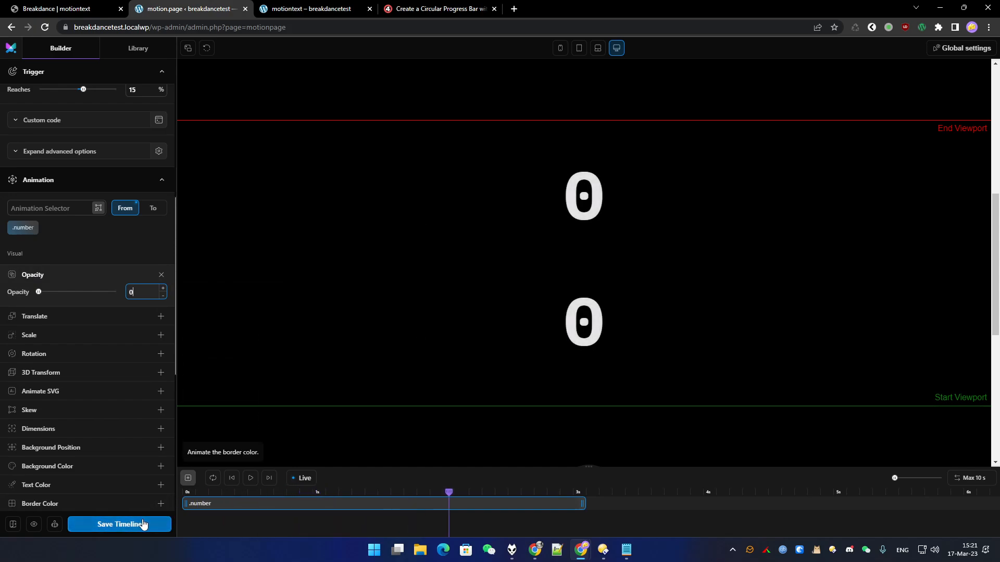
scroll("down", 3)
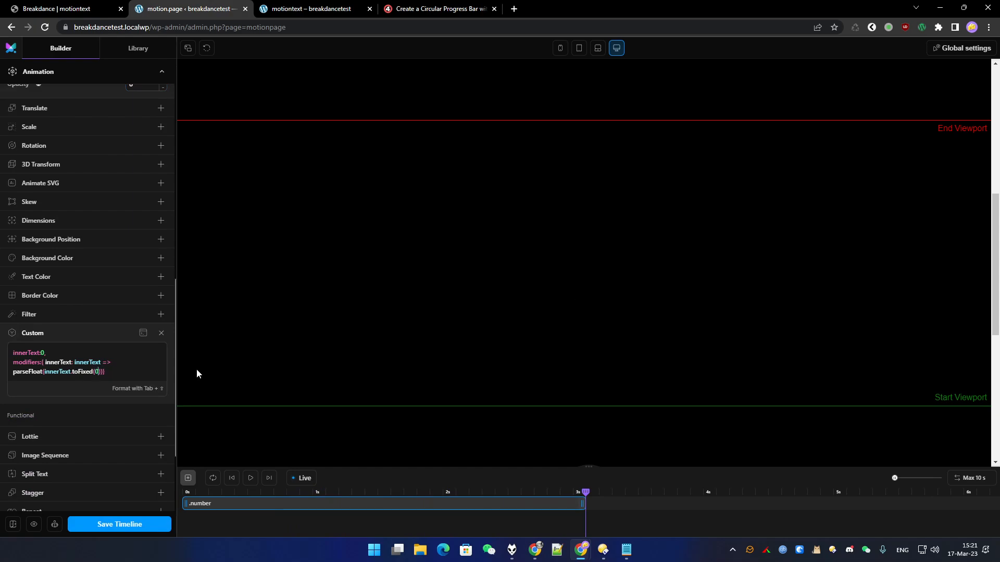
left_click(118, 523)
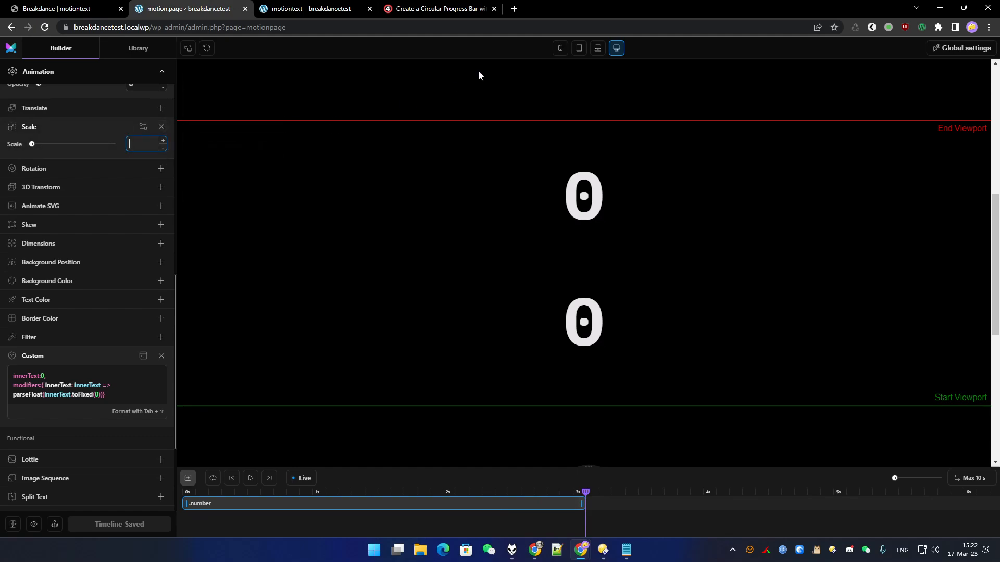
type("0")
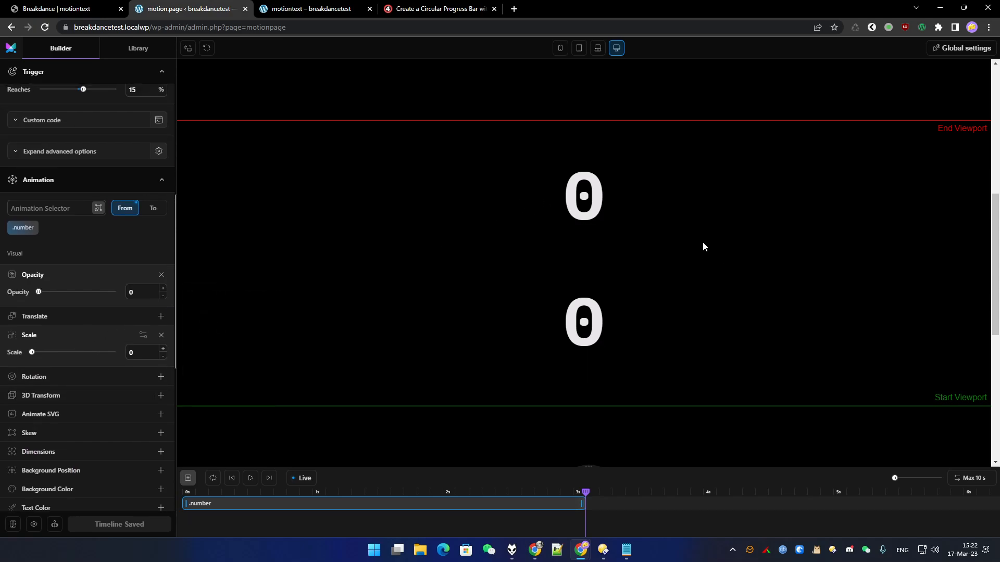
mouse_move(439, 319)
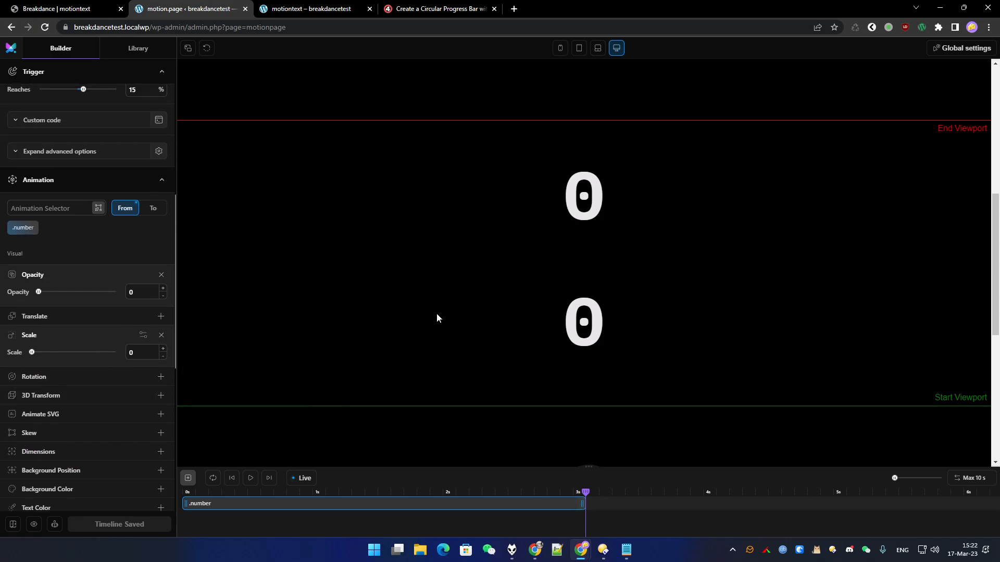